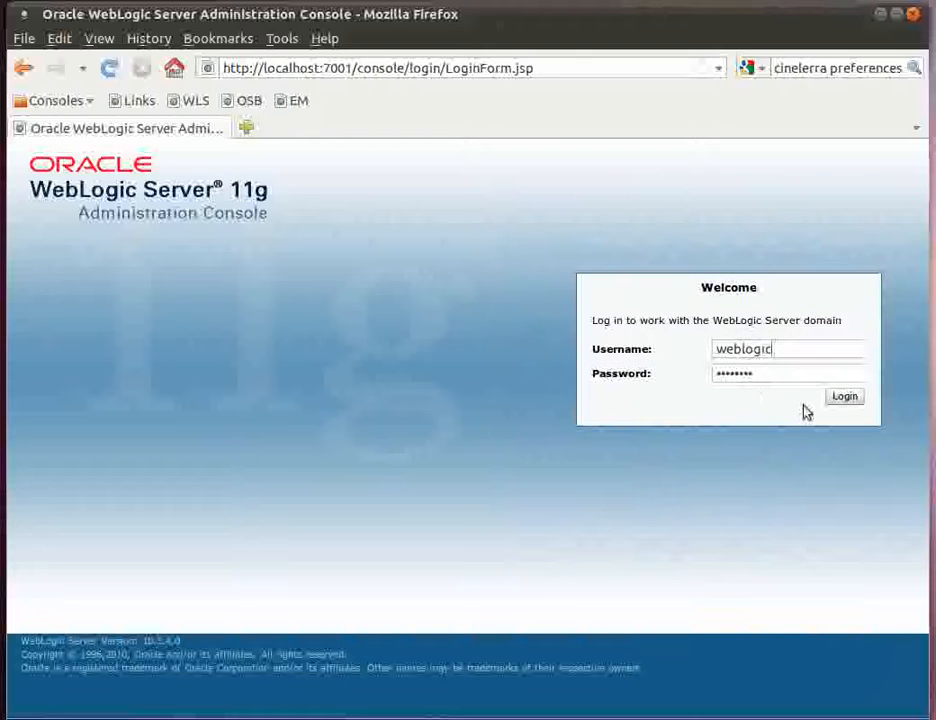
Log in to the WebLogic console as weblogic and load the Service Bus console from its bookmark in a new tab.
left_click(844, 396)
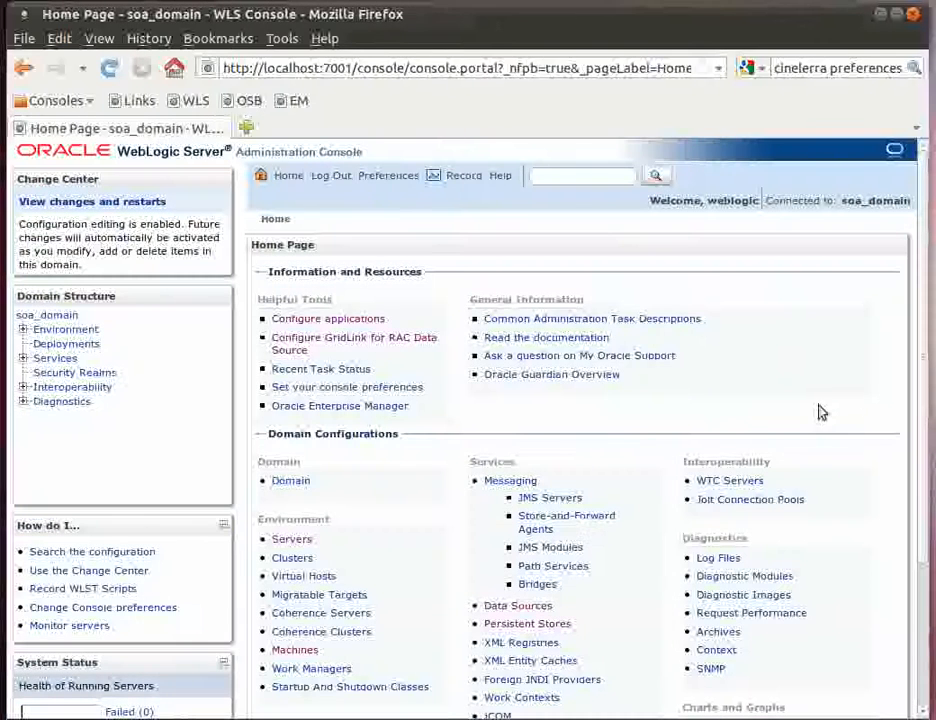
mouse_move(276, 170)
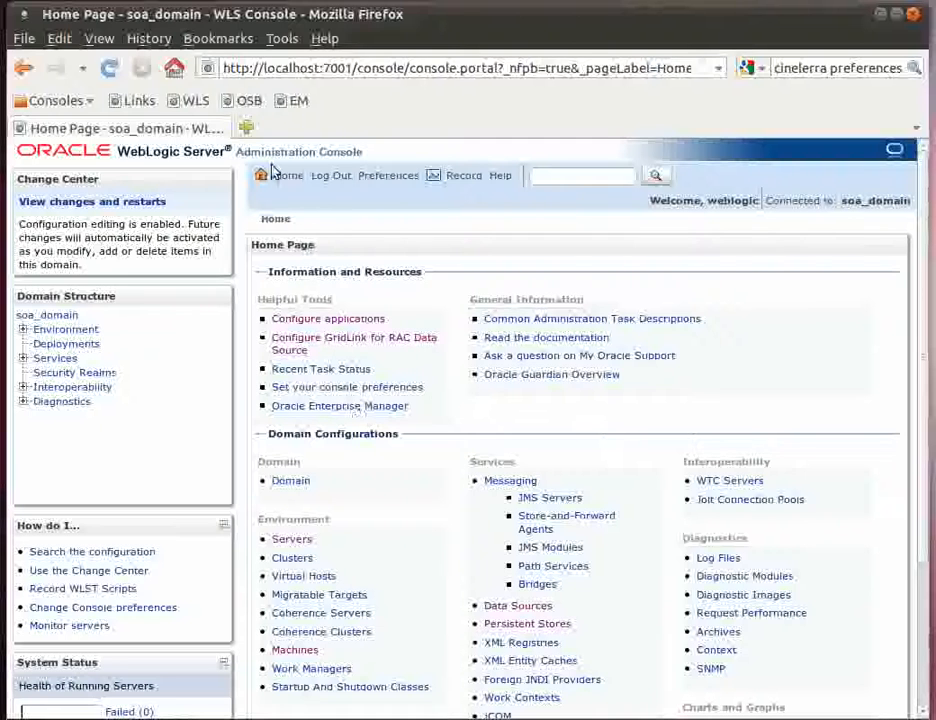
mouse_move(248, 128)
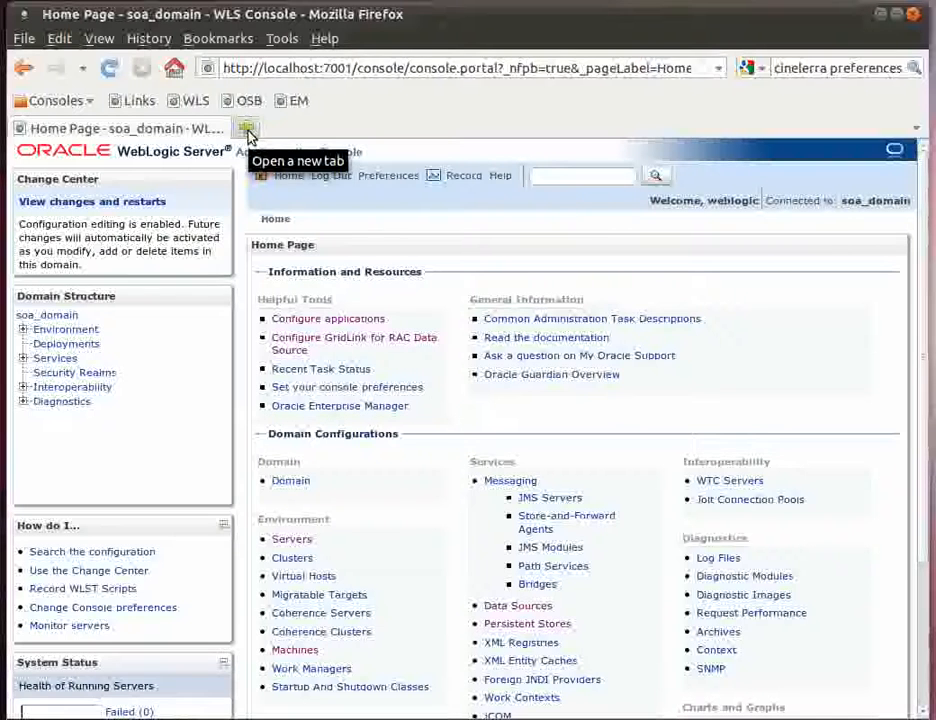
left_click(248, 128)
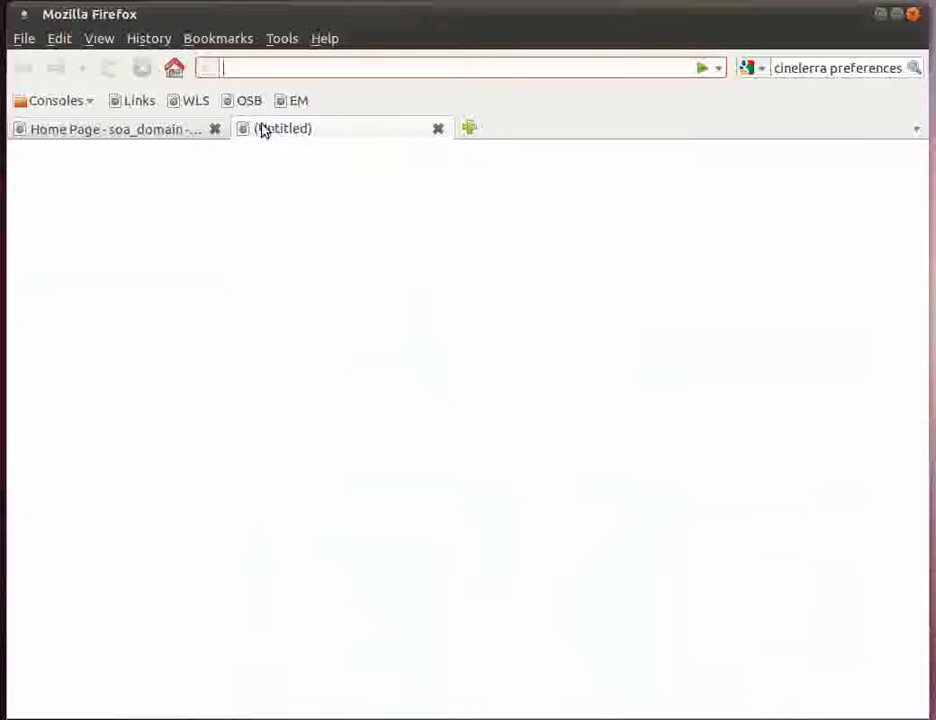
left_click(248, 100)
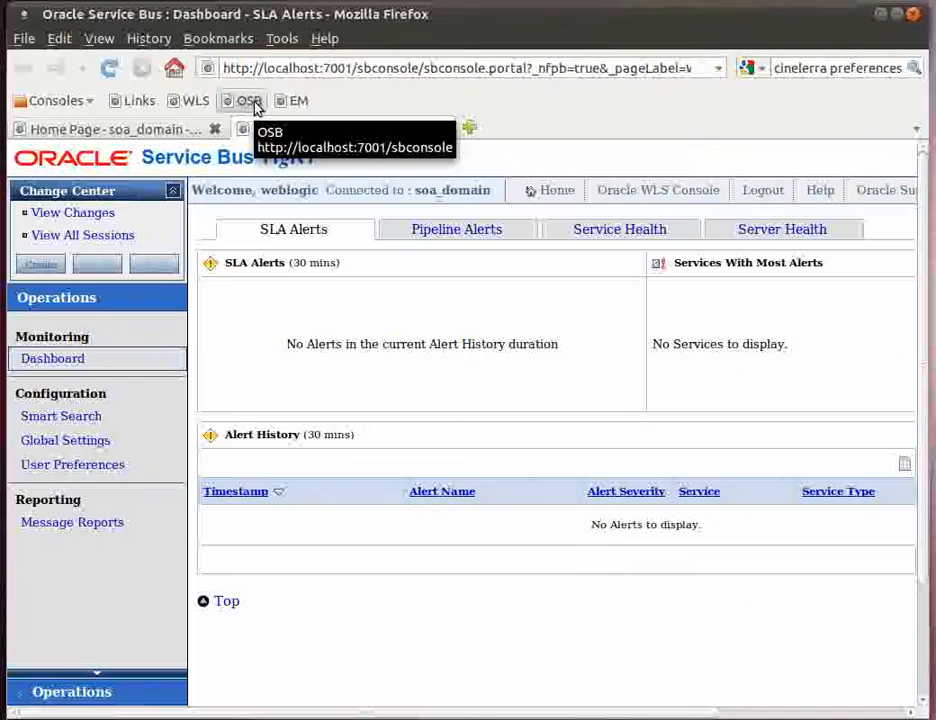
left_click(248, 100)
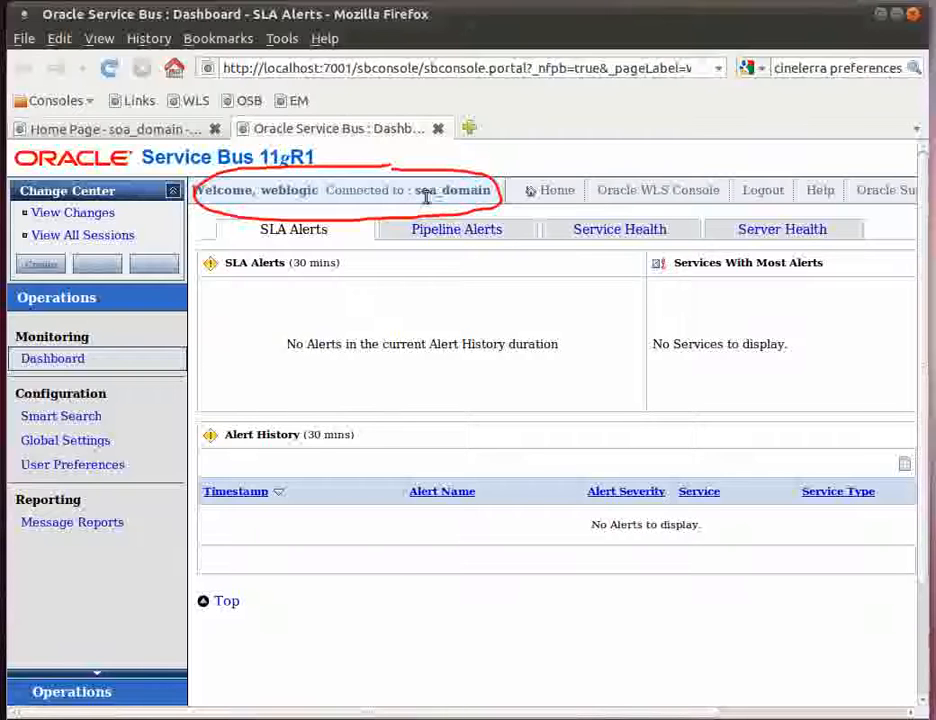
mouse_move(370, 164)
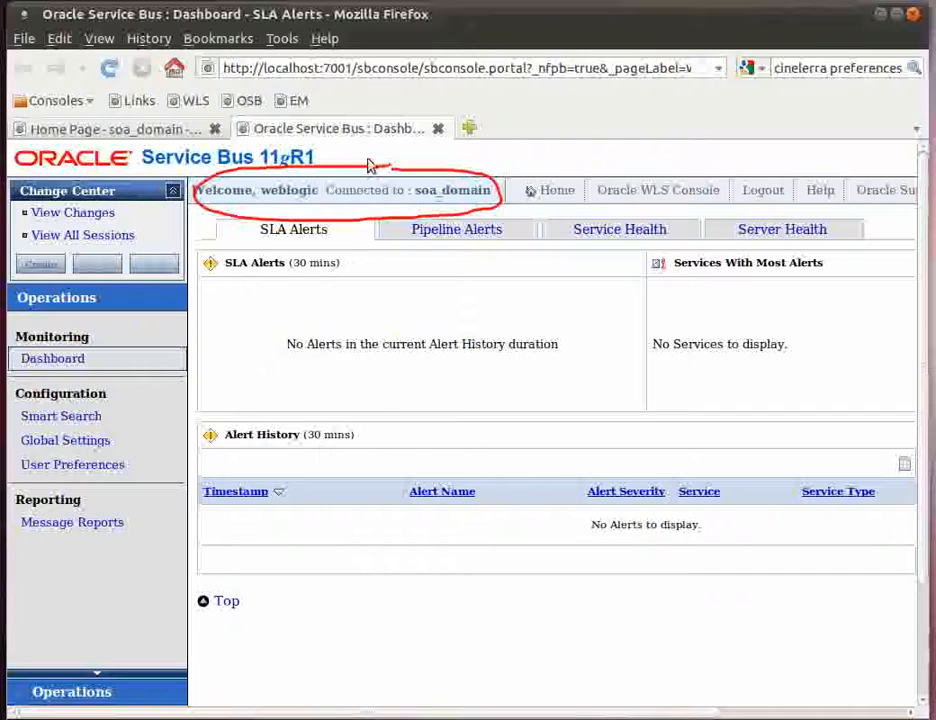
mouse_move(390, 164)
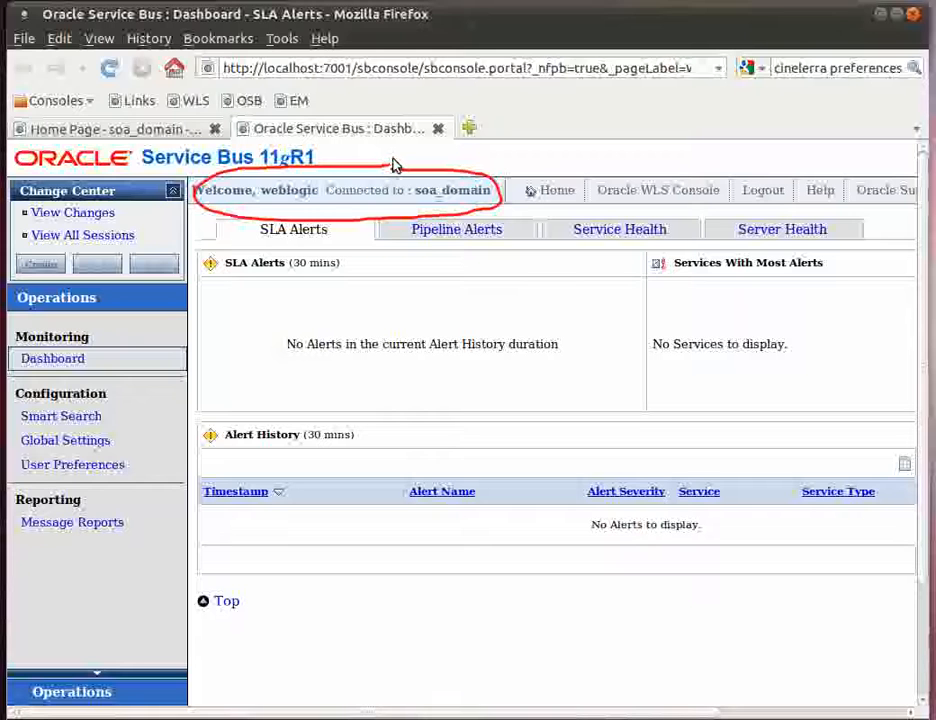
mouse_move(404, 178)
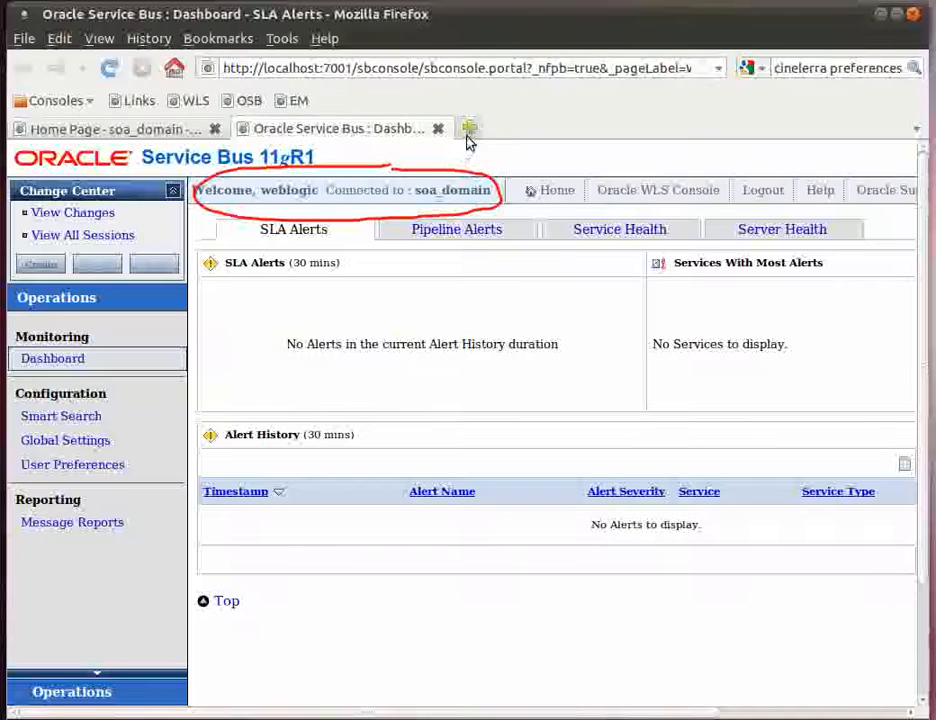
Load Enterprise Manager from its bookmark in a new tab and log in as weblogic with its password.
left_click(470, 128)
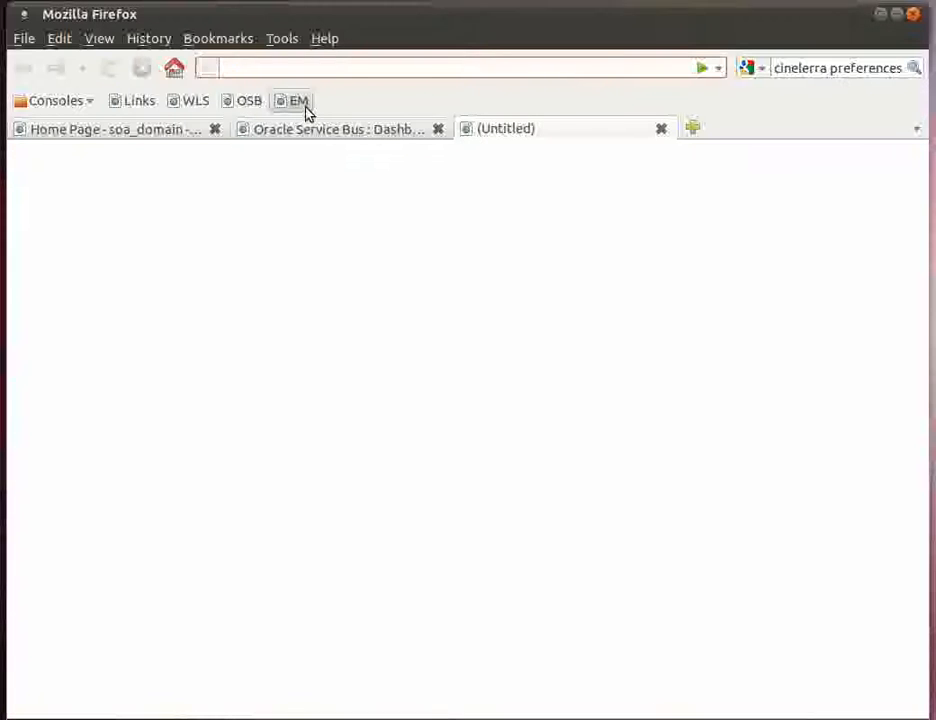
left_click(298, 100)
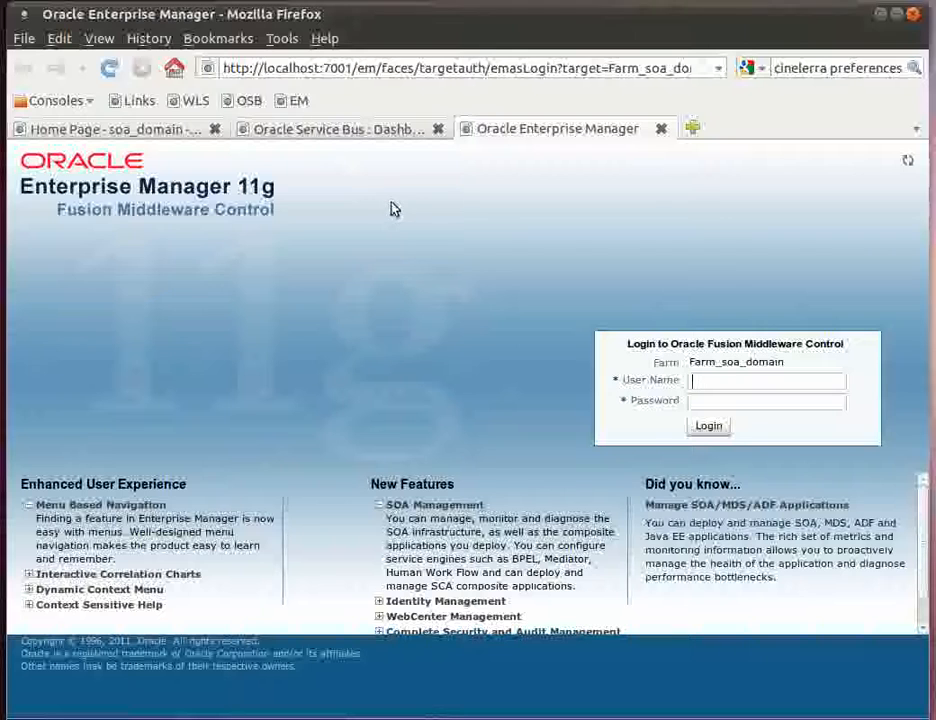
mouse_move(370, 214)
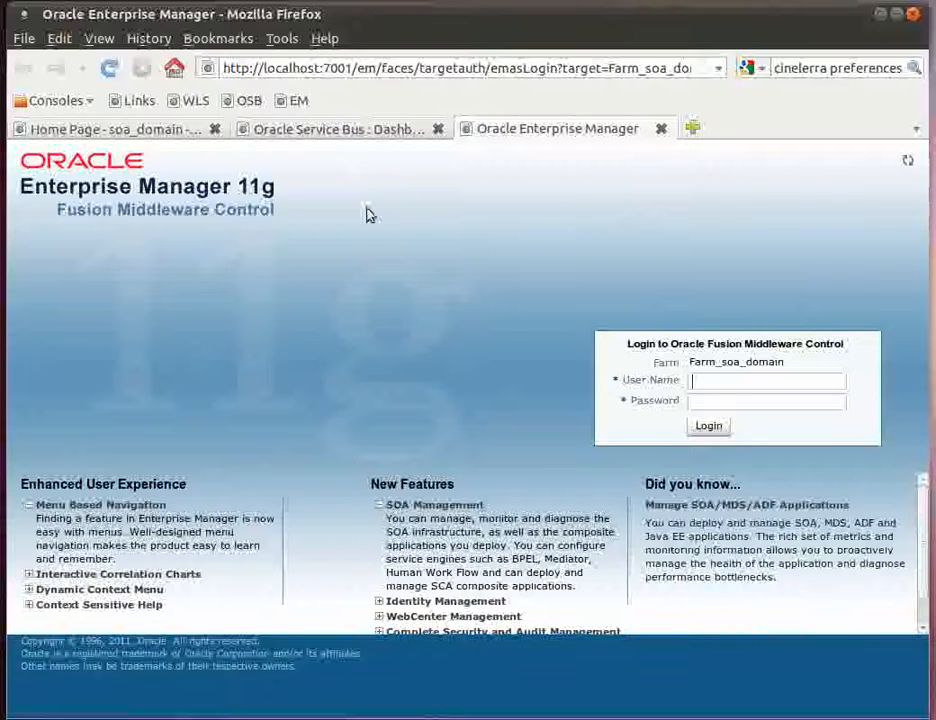
mouse_move(736, 398)
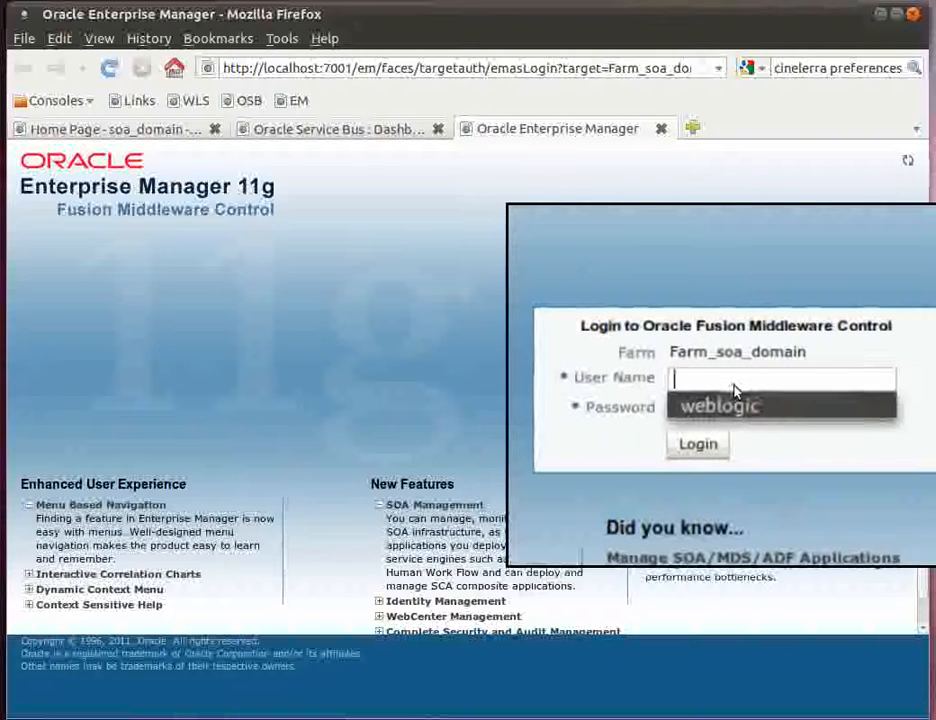
type("password")
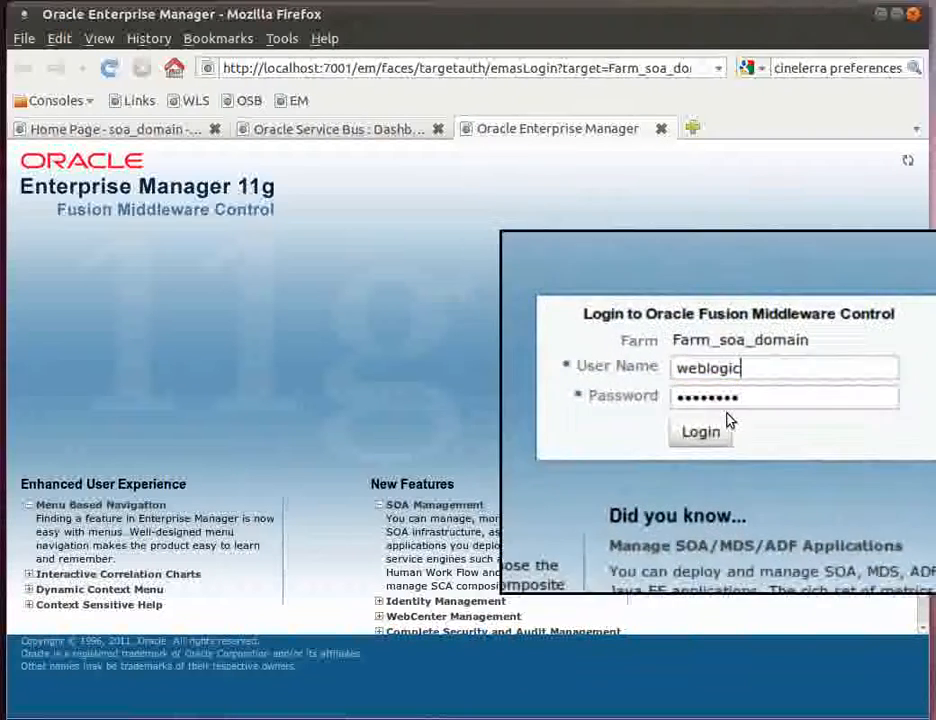
left_click(700, 432)
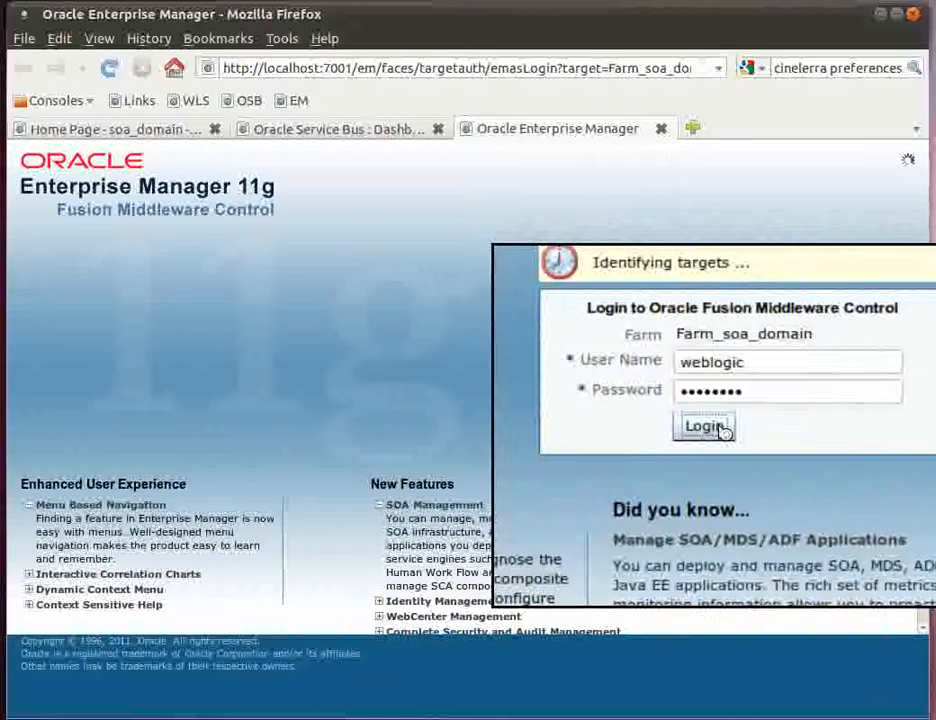
left_click(704, 426)
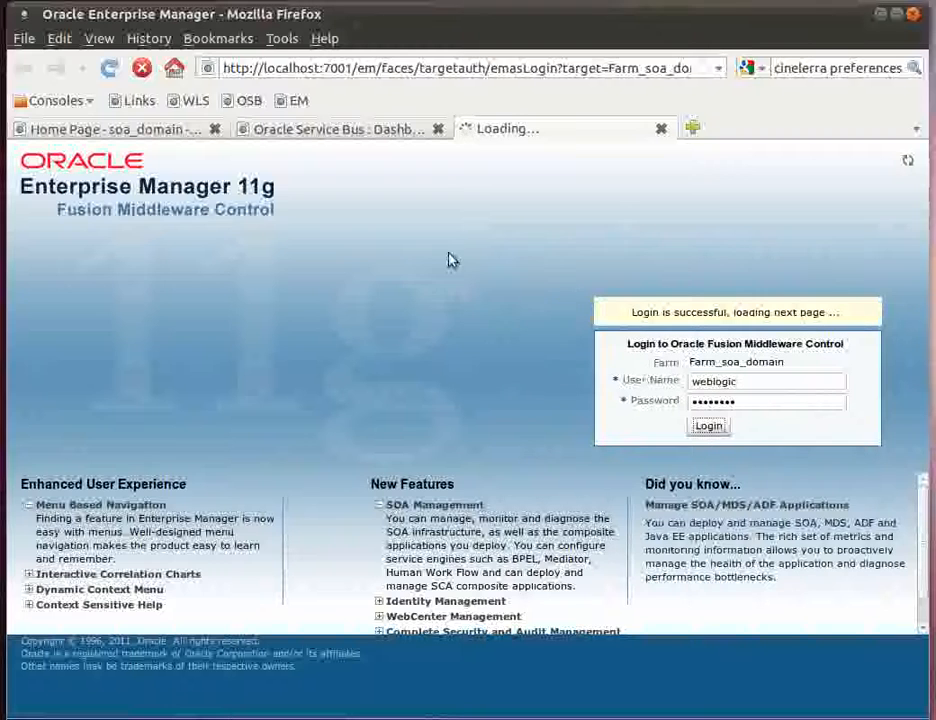
mouse_move(464, 300)
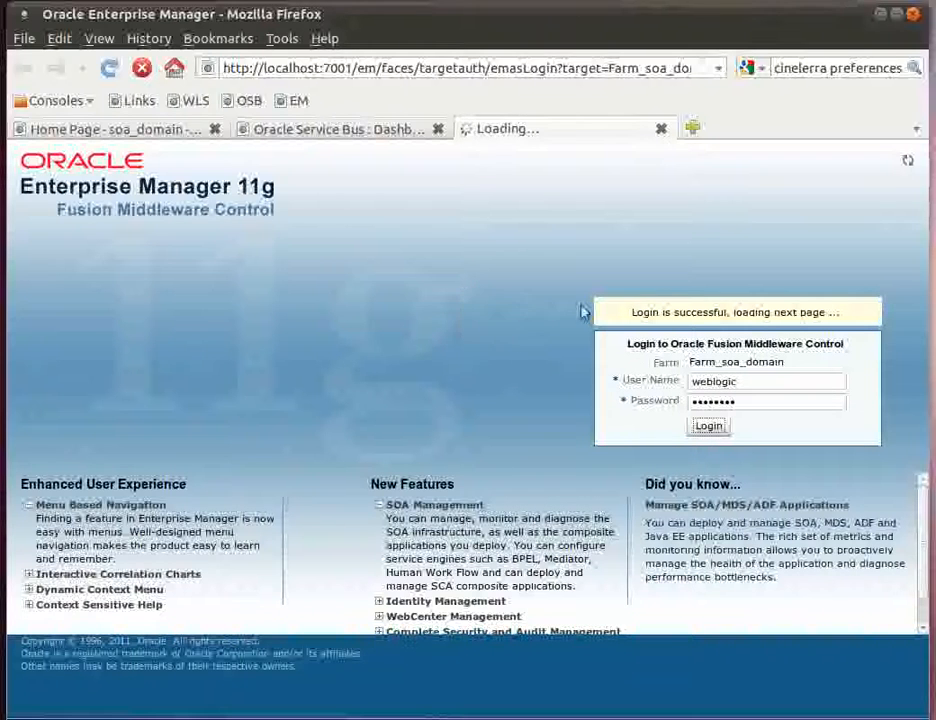
mouse_move(536, 364)
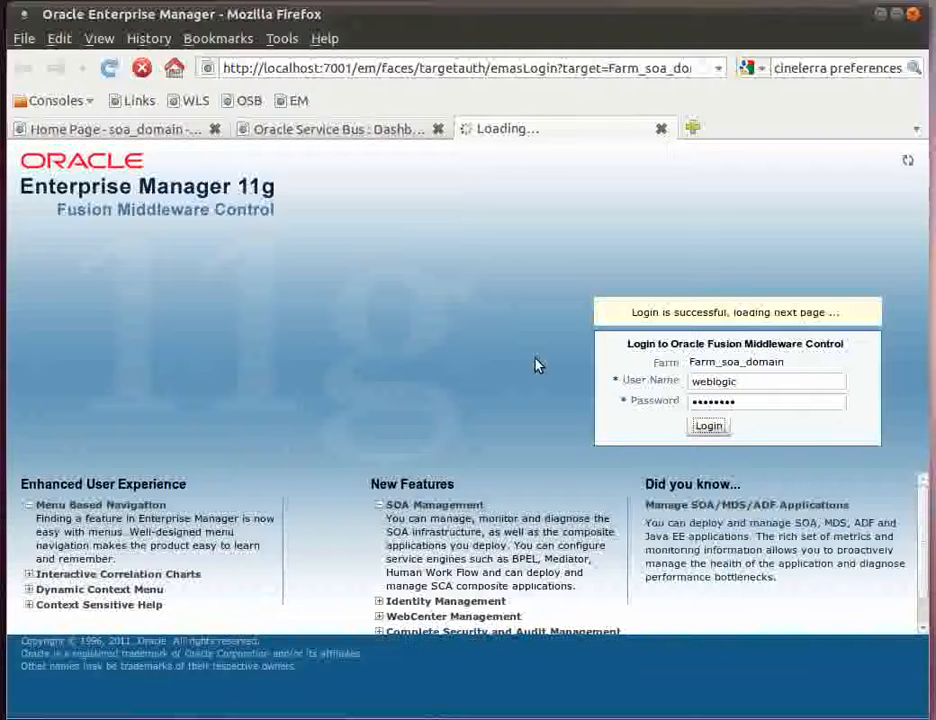
mouse_move(500, 260)
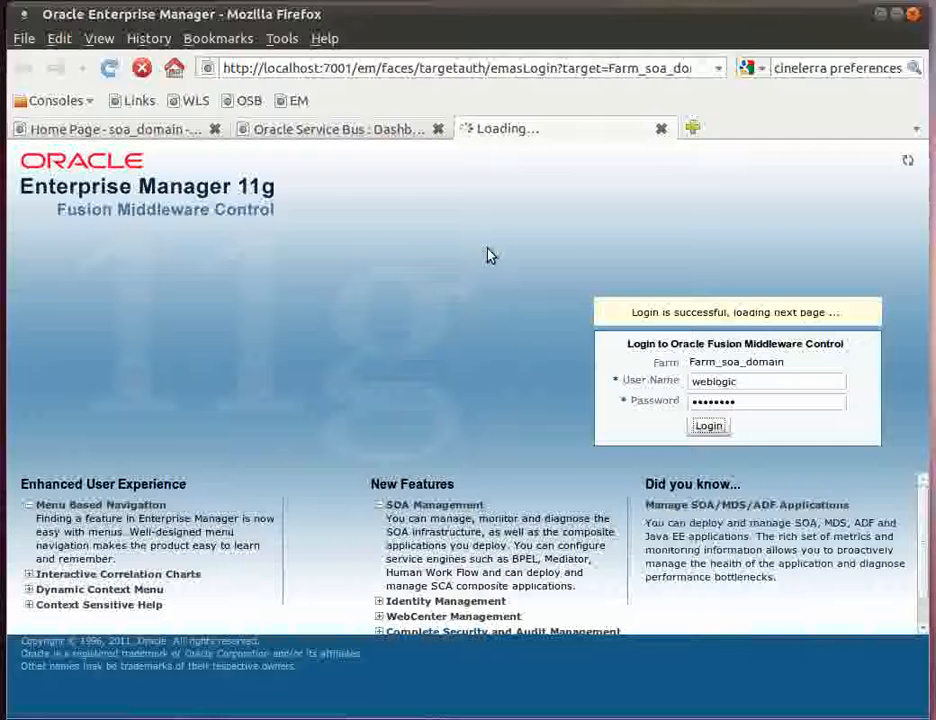
mouse_move(204, 88)
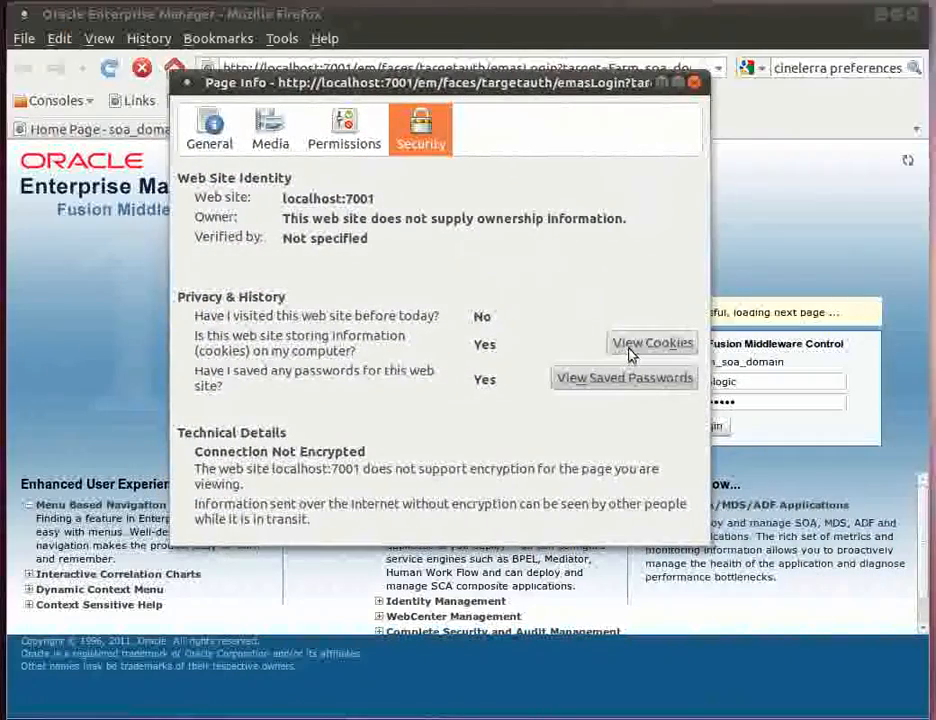
Read the localhost cookie paths in Page Info: ADMINCONSOLESESSION at / and JSESSIONID at /em, then close the dialogs.
left_click(652, 344)
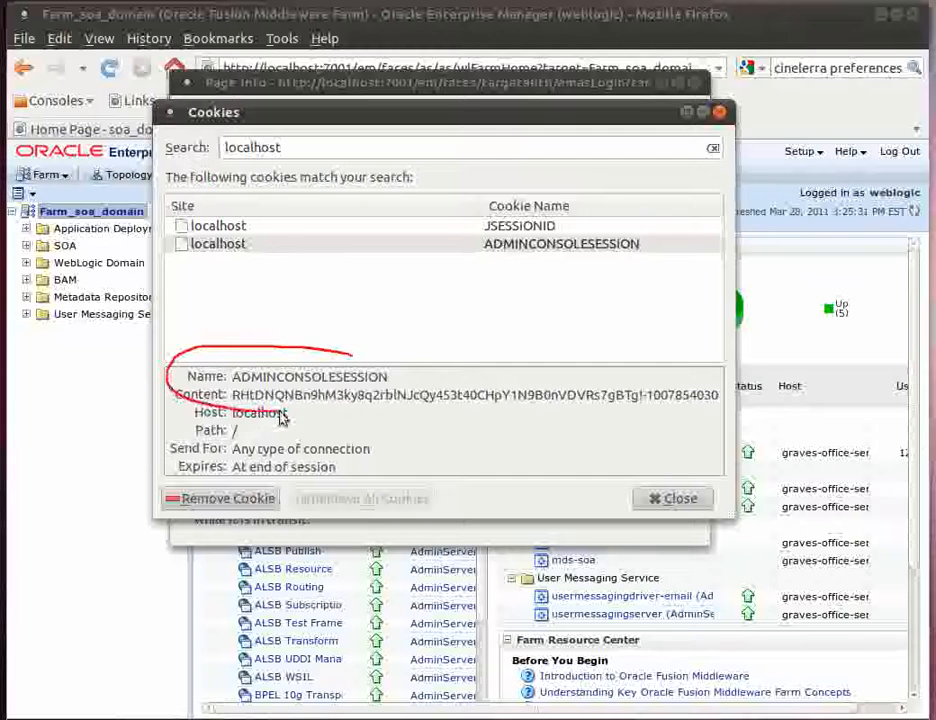
left_click(400, 244)
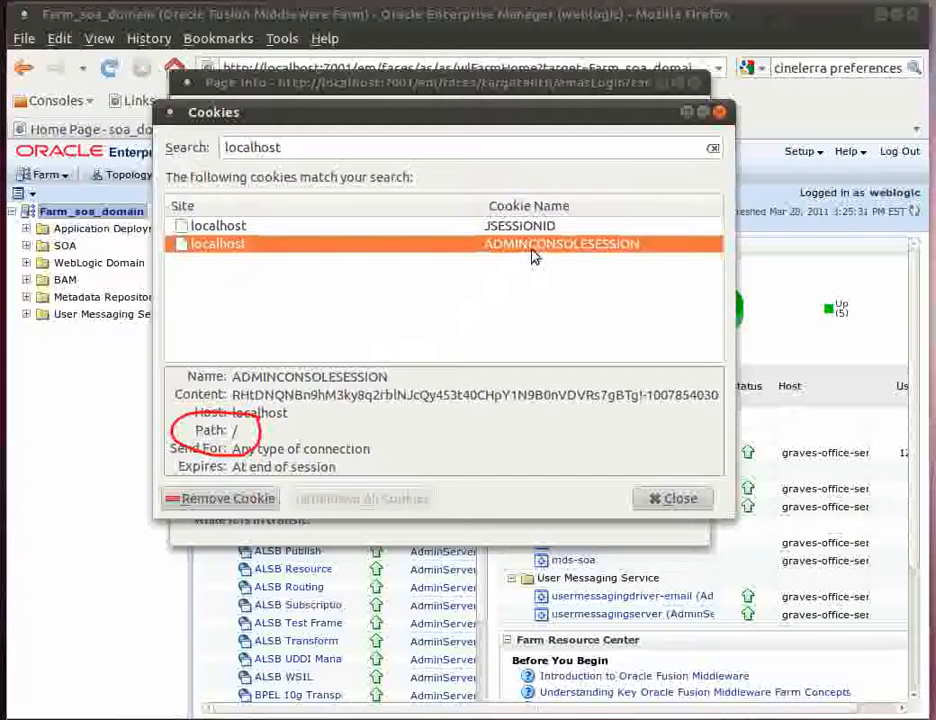
left_click(520, 224)
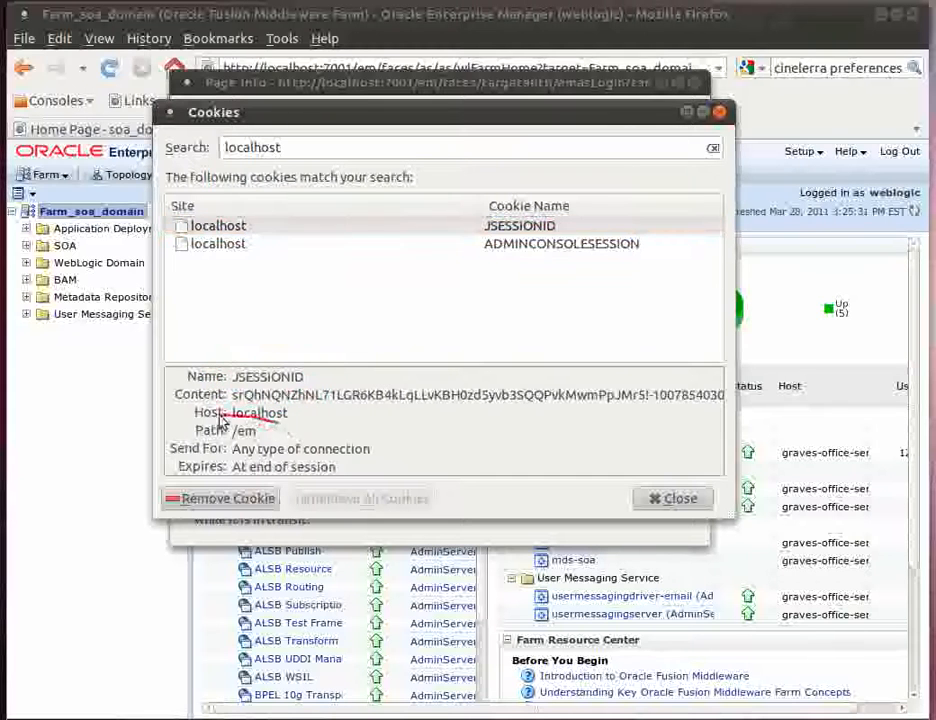
left_click(218, 224)
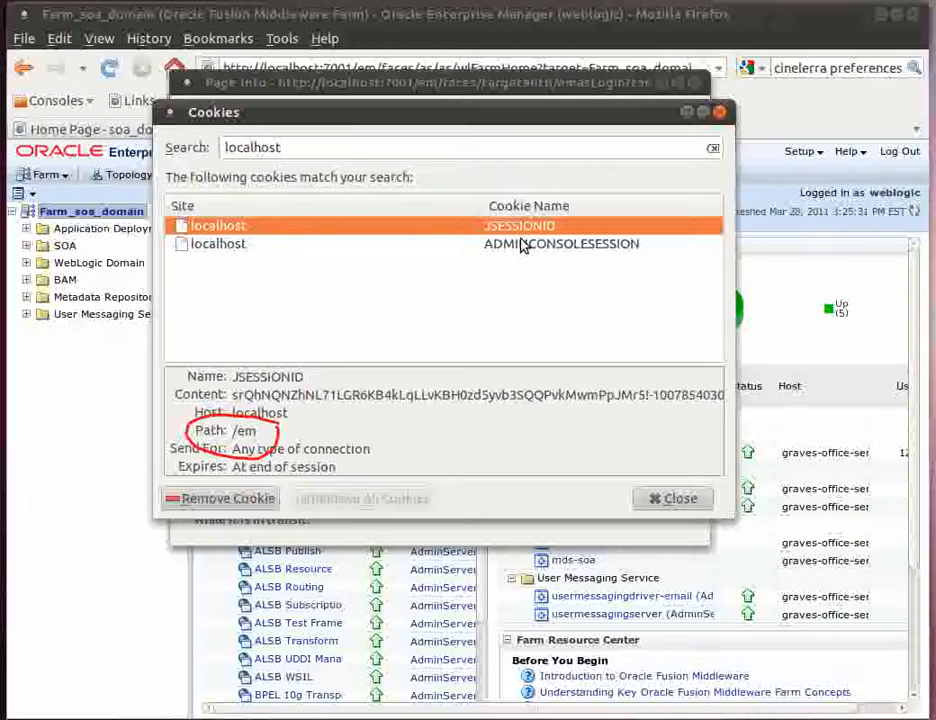
mouse_move(548, 318)
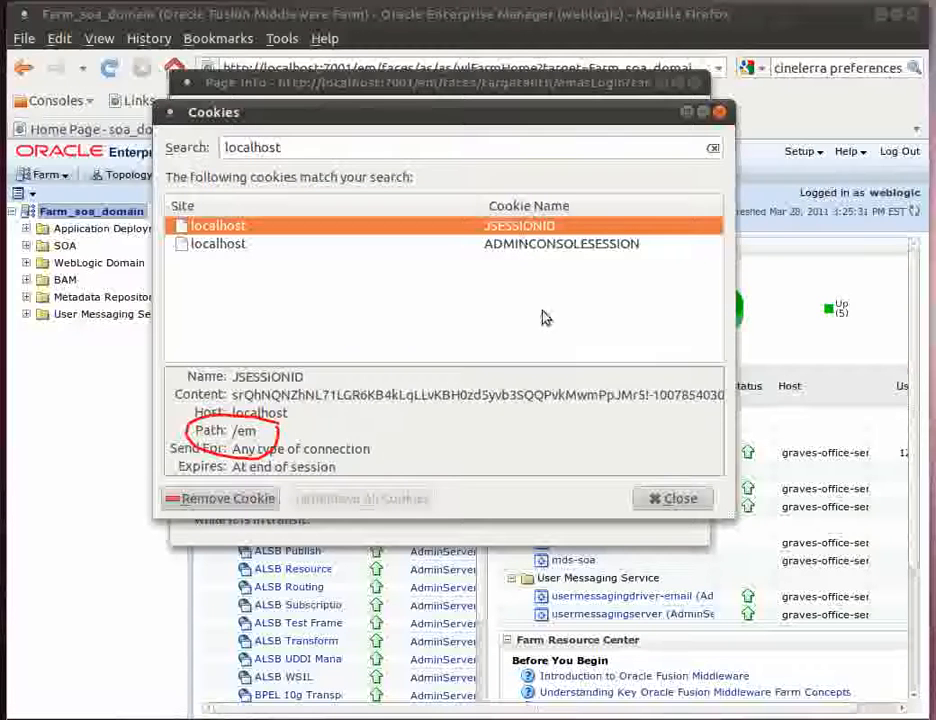
mouse_move(642, 448)
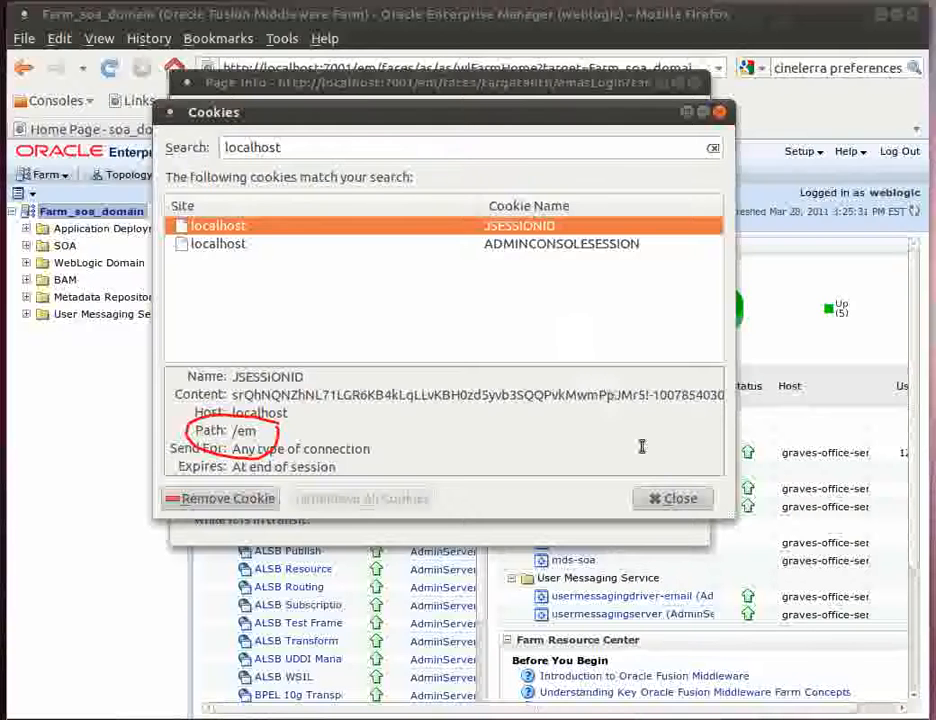
left_click(680, 498)
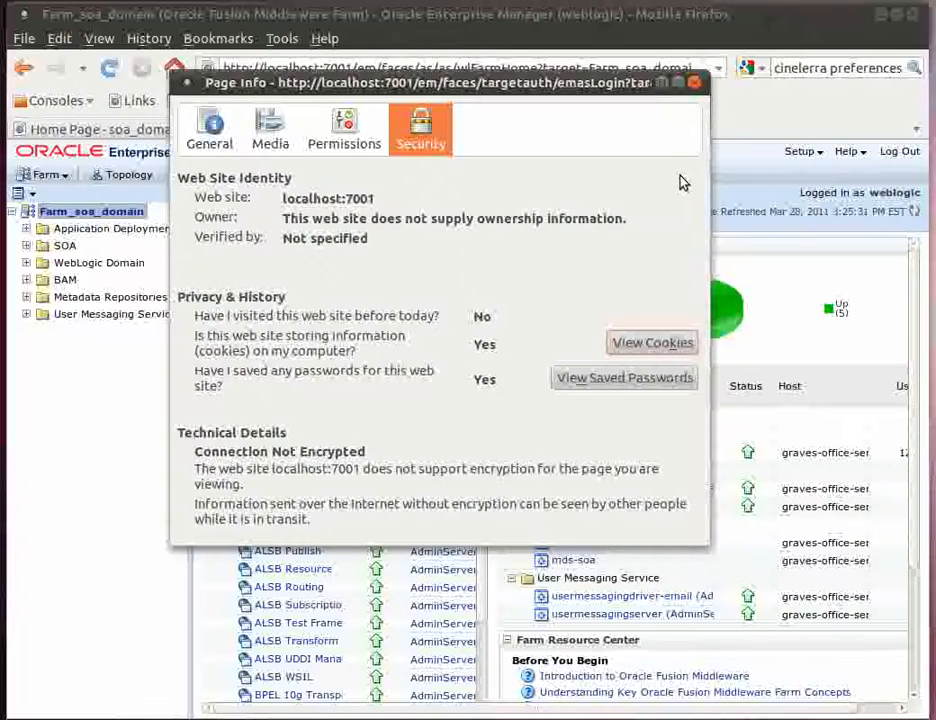
left_click(696, 82)
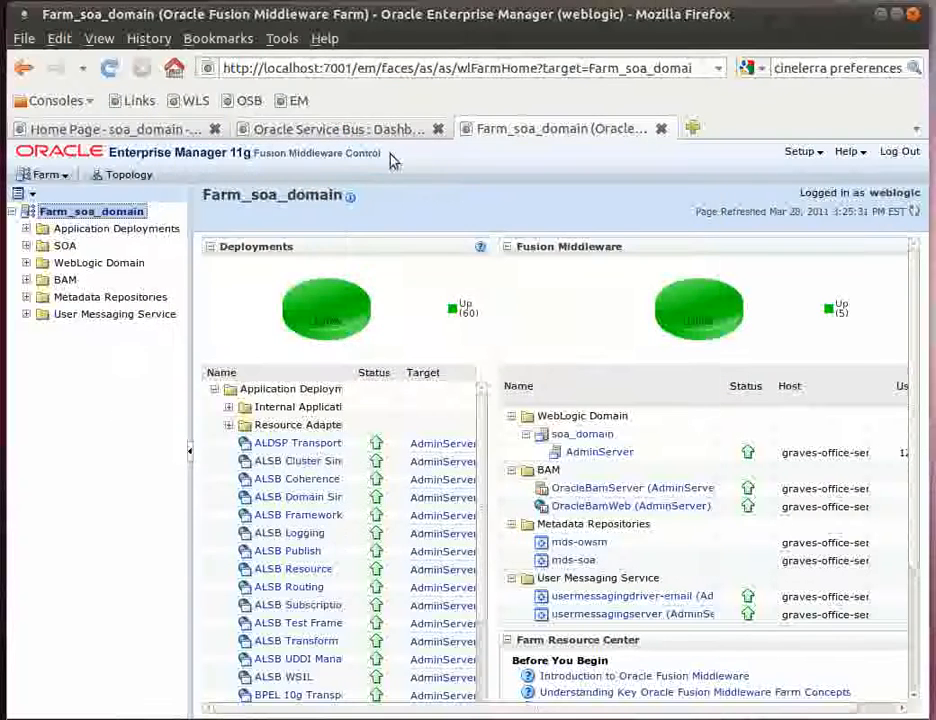
Navigate Deployments > em > Modules and Components to the /em web module settings page.
left_click(110, 128)
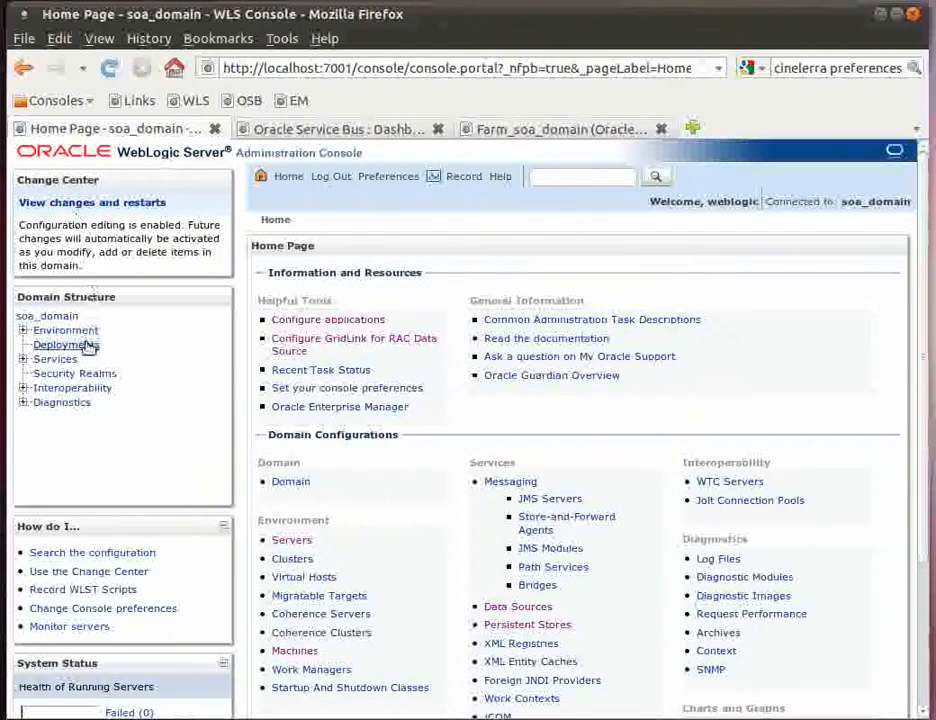
left_click(64, 344)
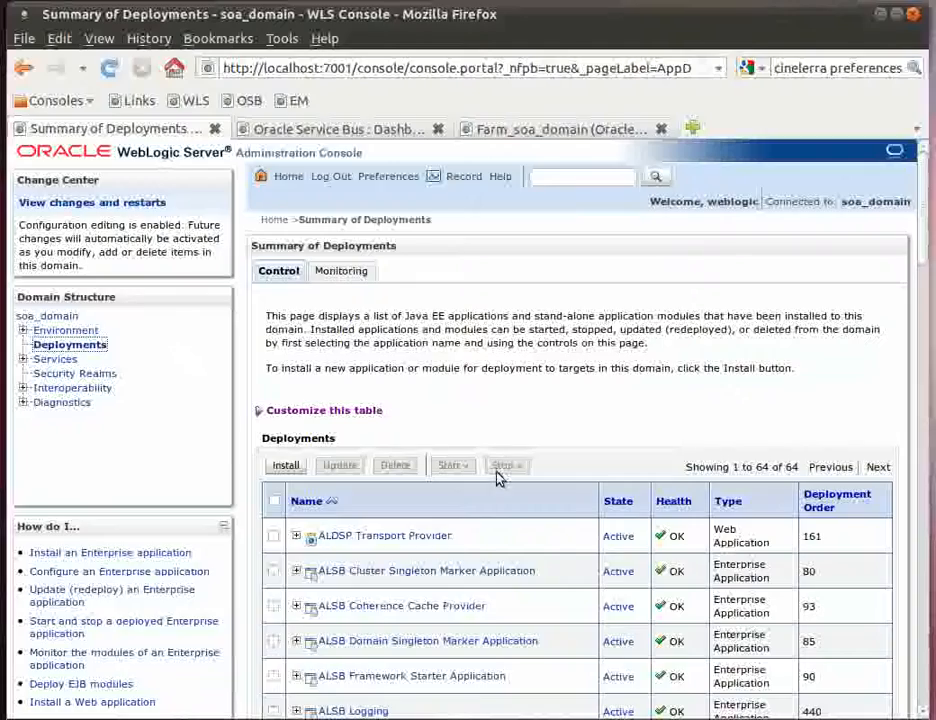
scroll("down", 3)
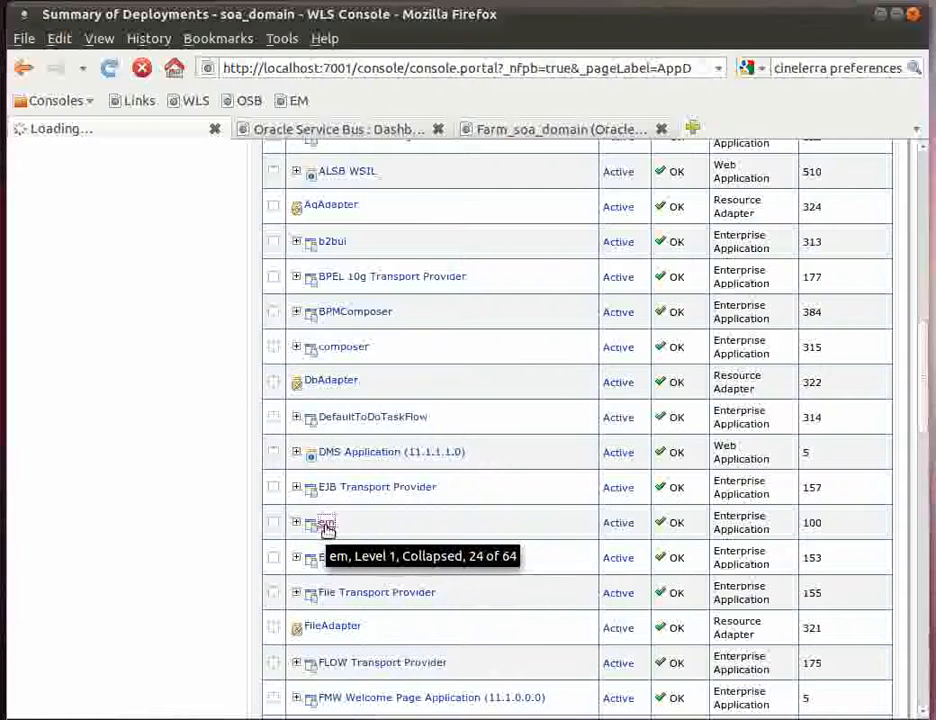
left_click(332, 522)
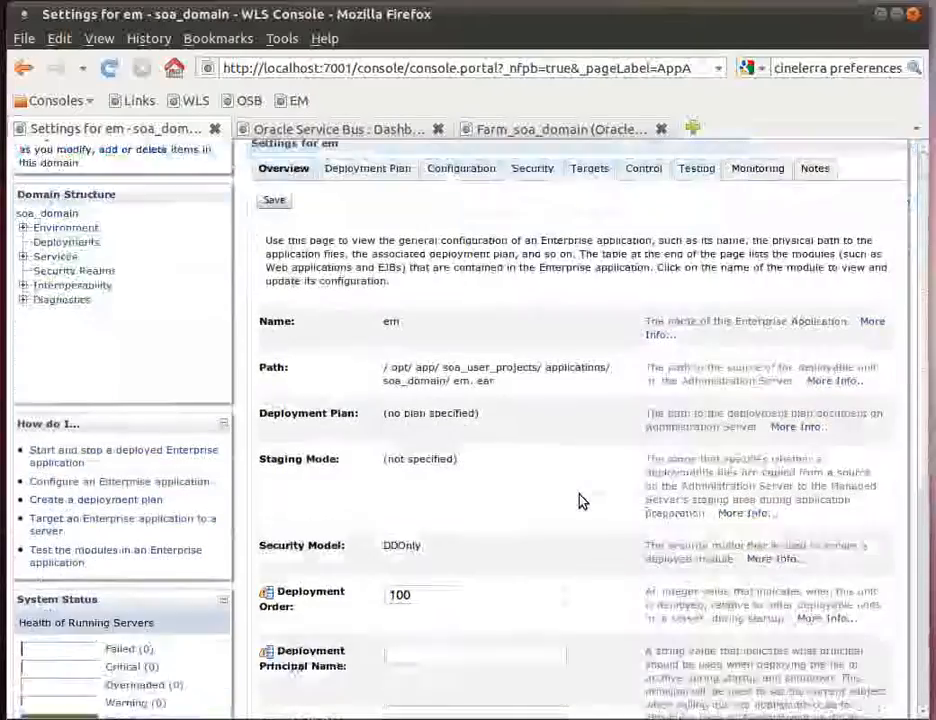
scroll("down", 3)
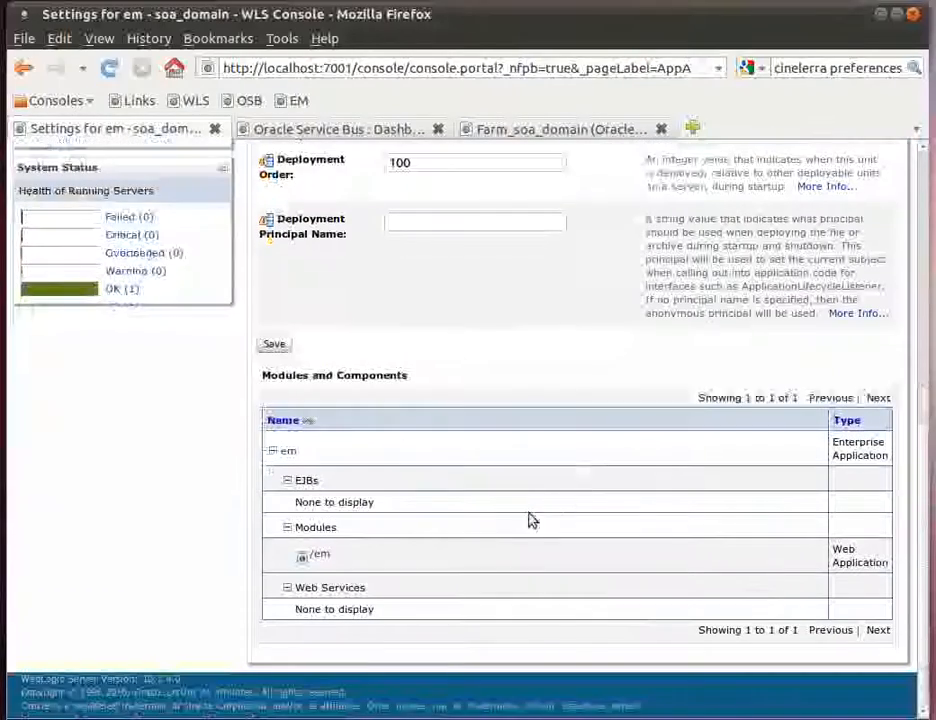
mouse_move(350, 528)
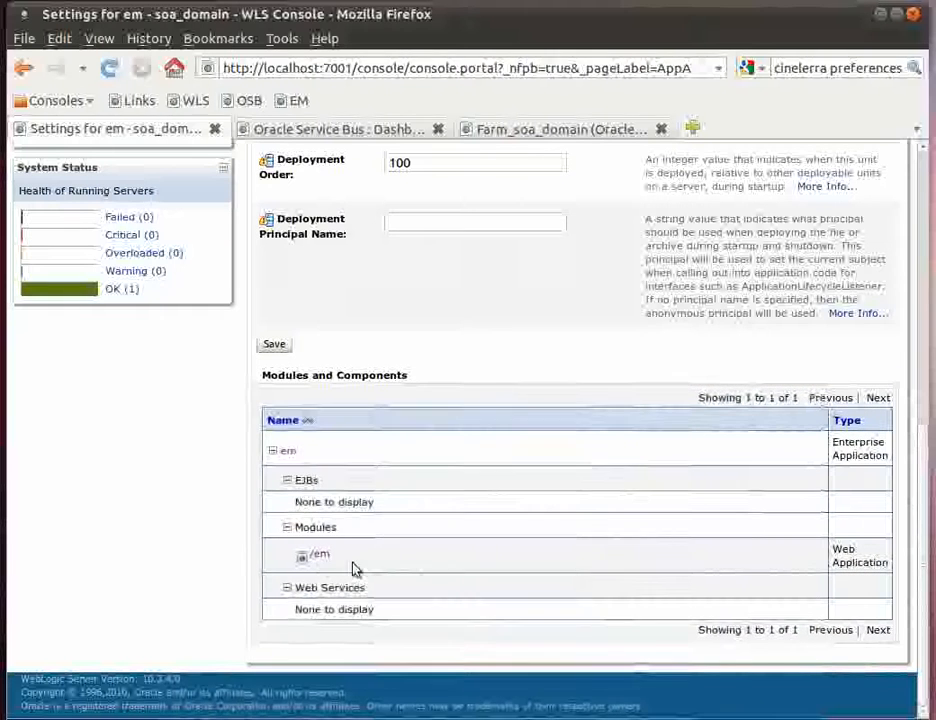
left_click(320, 554)
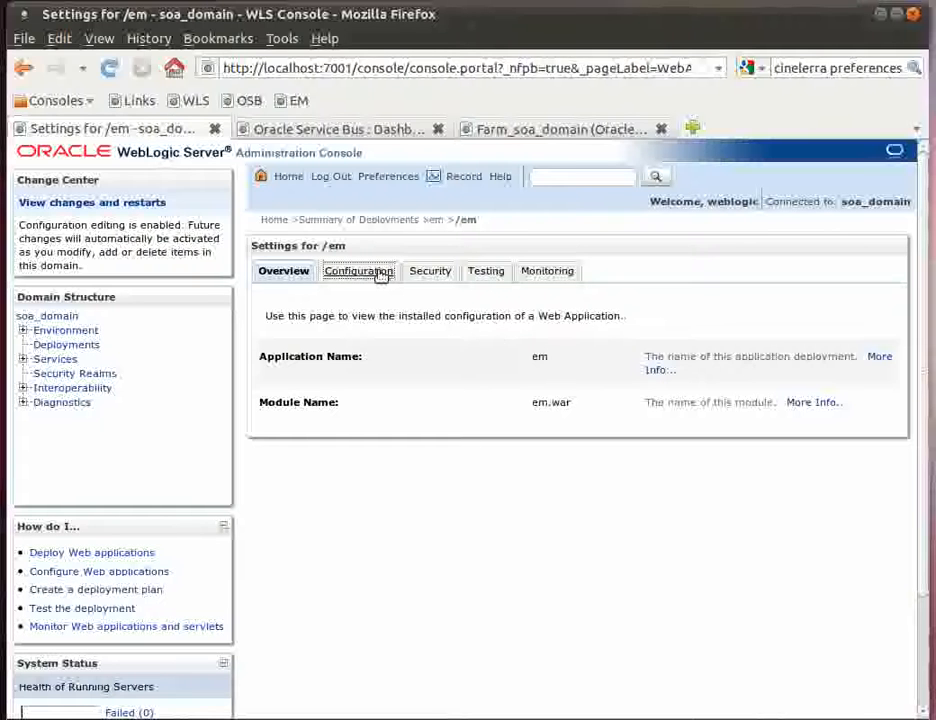
Show the /em module's Configuration > General settings with its Session Timeout of 3600 seconds.
left_click(358, 272)
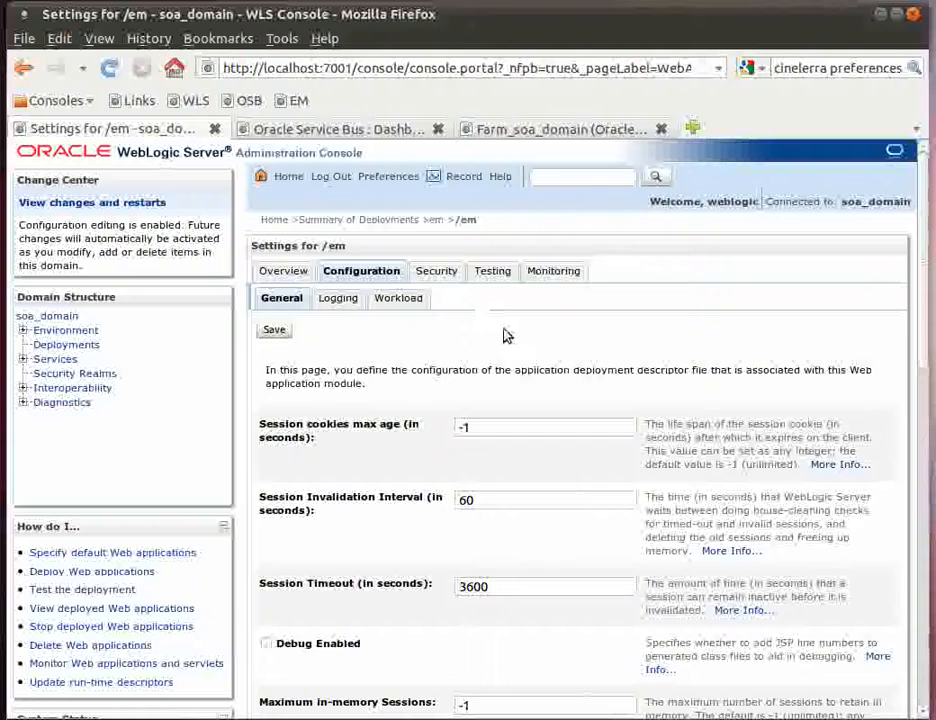
scroll("down", 3)
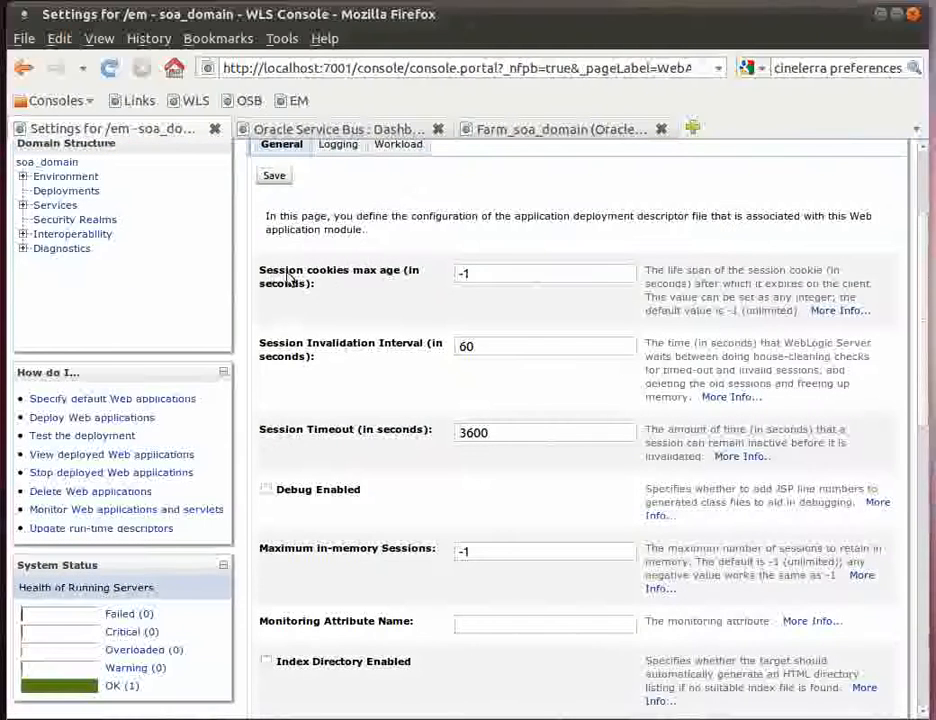
mouse_move(322, 288)
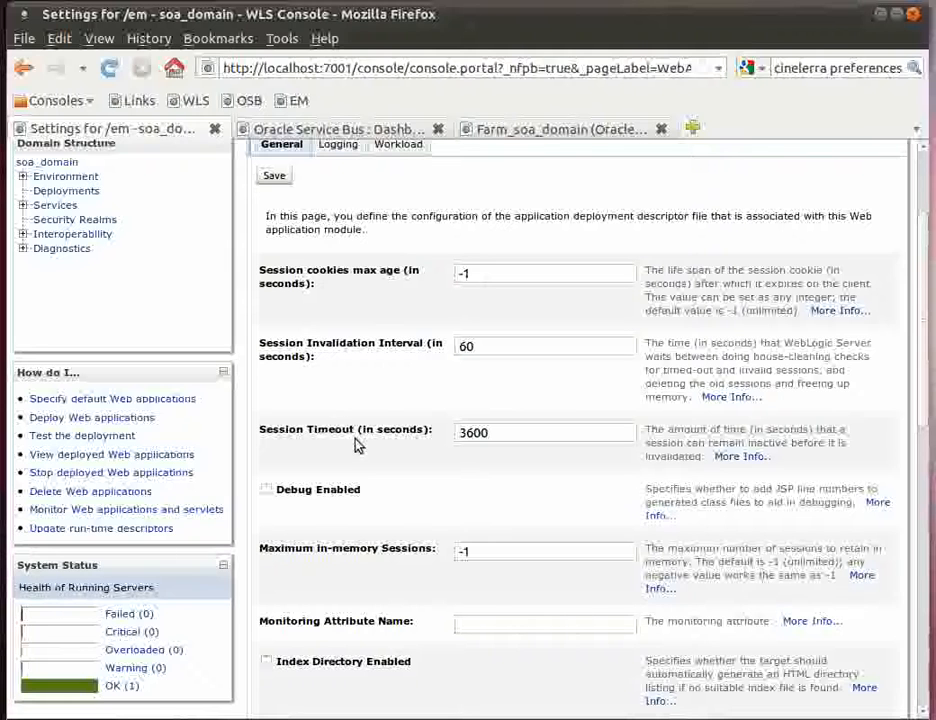
mouse_move(384, 396)
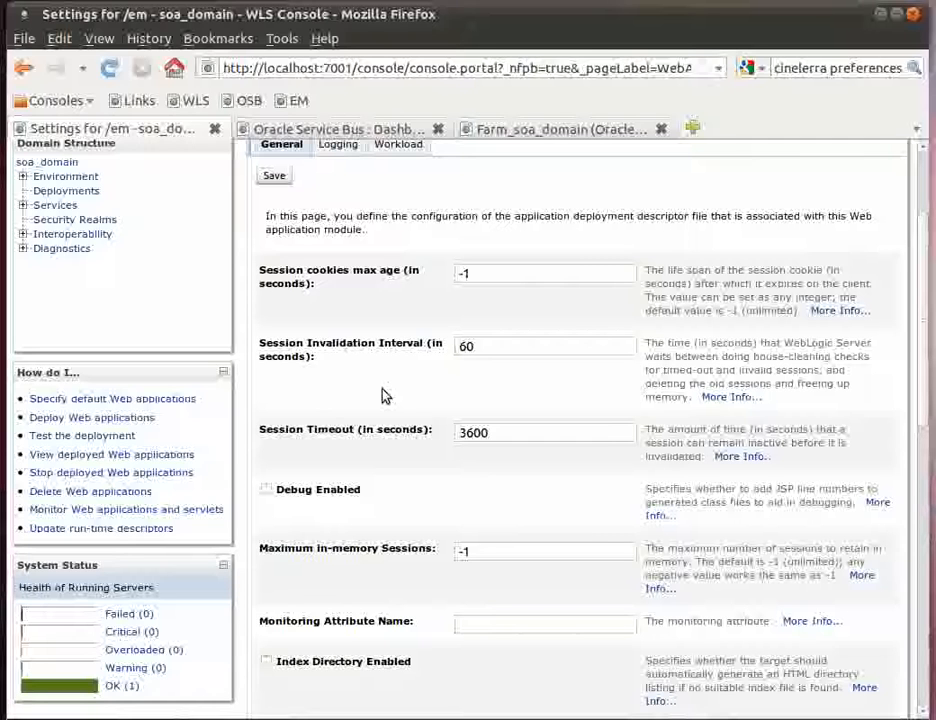
mouse_move(280, 444)
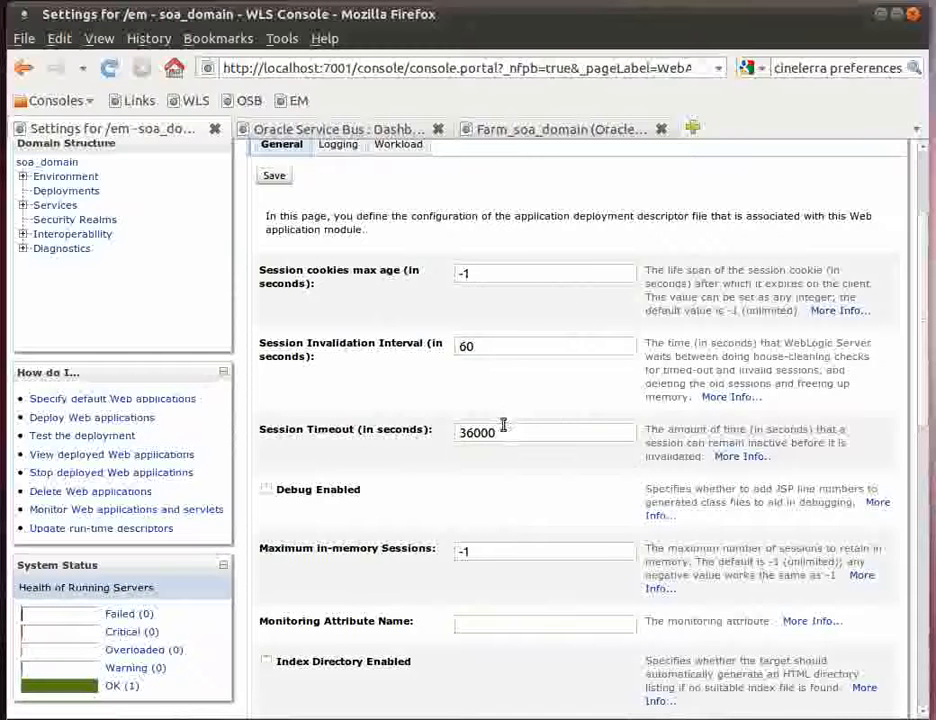
mouse_move(368, 456)
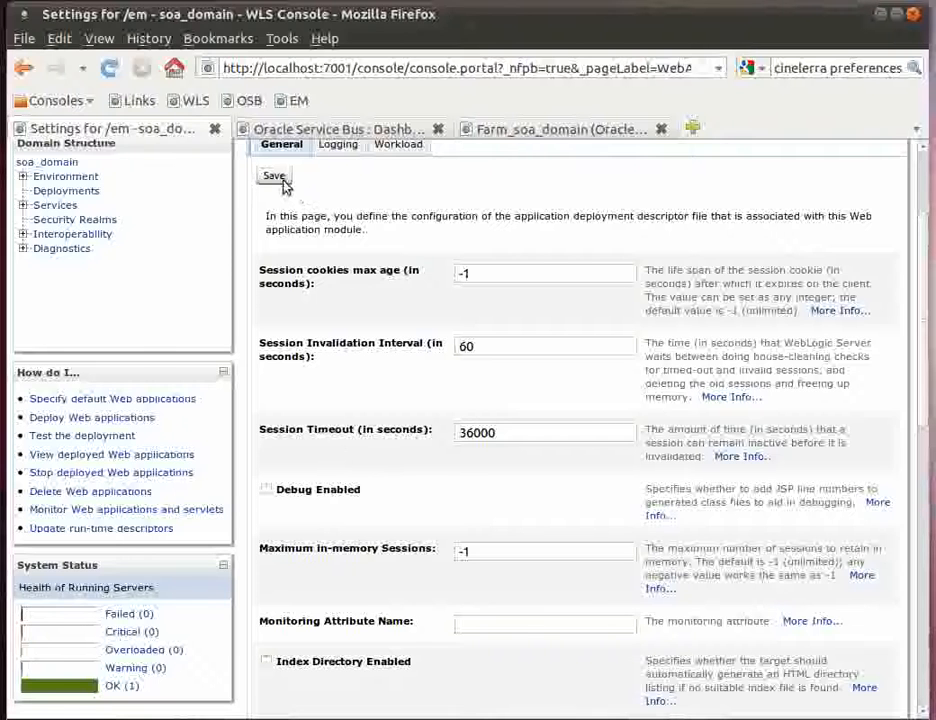
Save the 36000-second timeout into a new deployment plan soa_domain/EmWarPlan.xml.
left_click(272, 176)
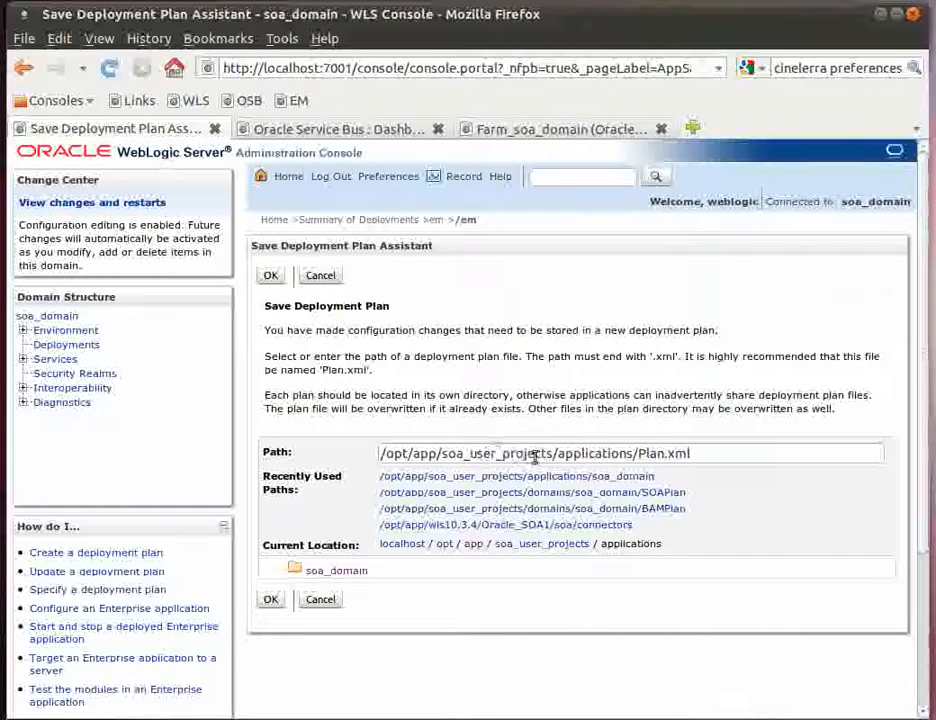
double_click(592, 452)
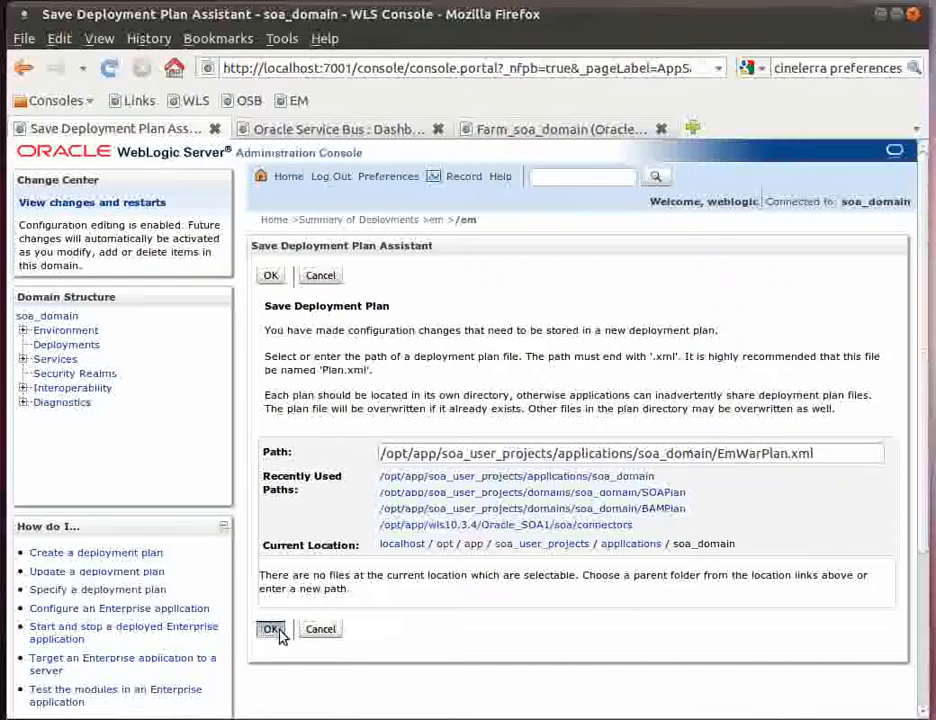
left_click(270, 628)
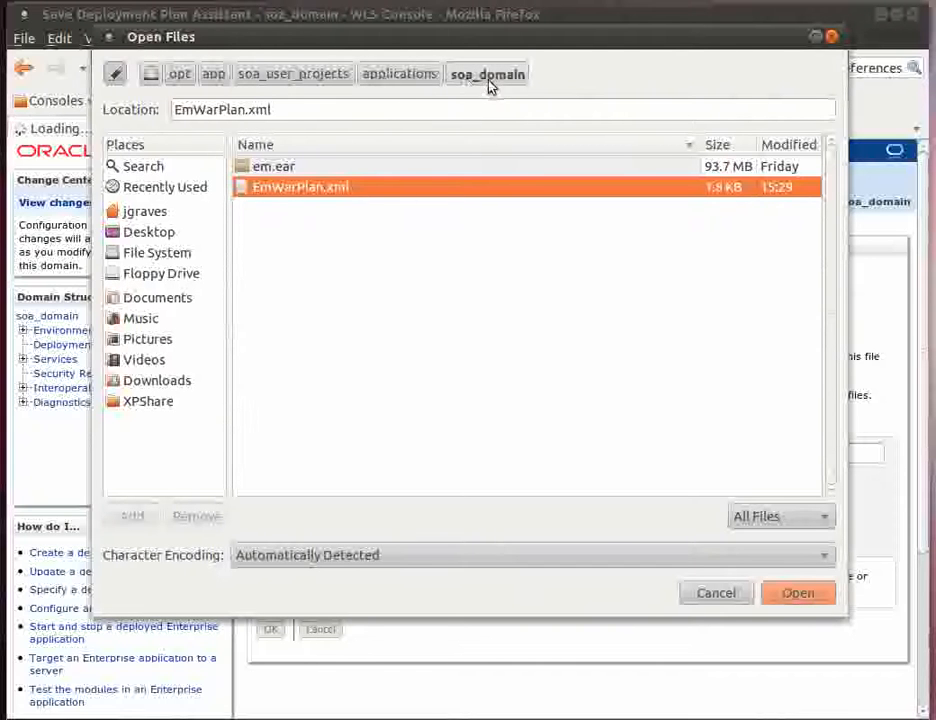
mouse_move(288, 202)
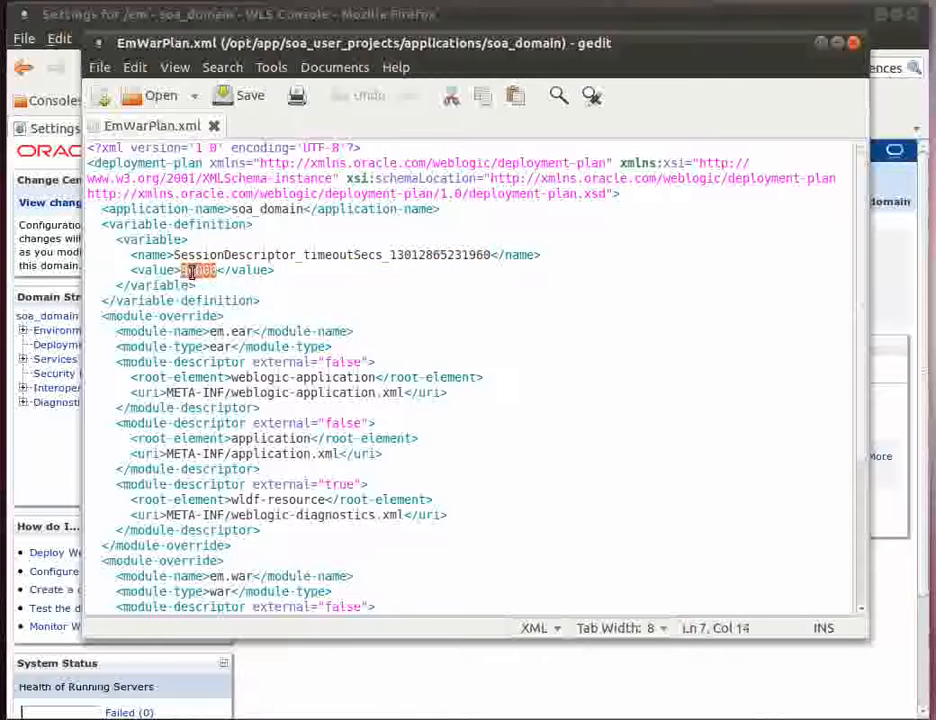
Scroll through EmWarPlan.xml to the timeout-secs variable assignment.
scroll("down", 3)
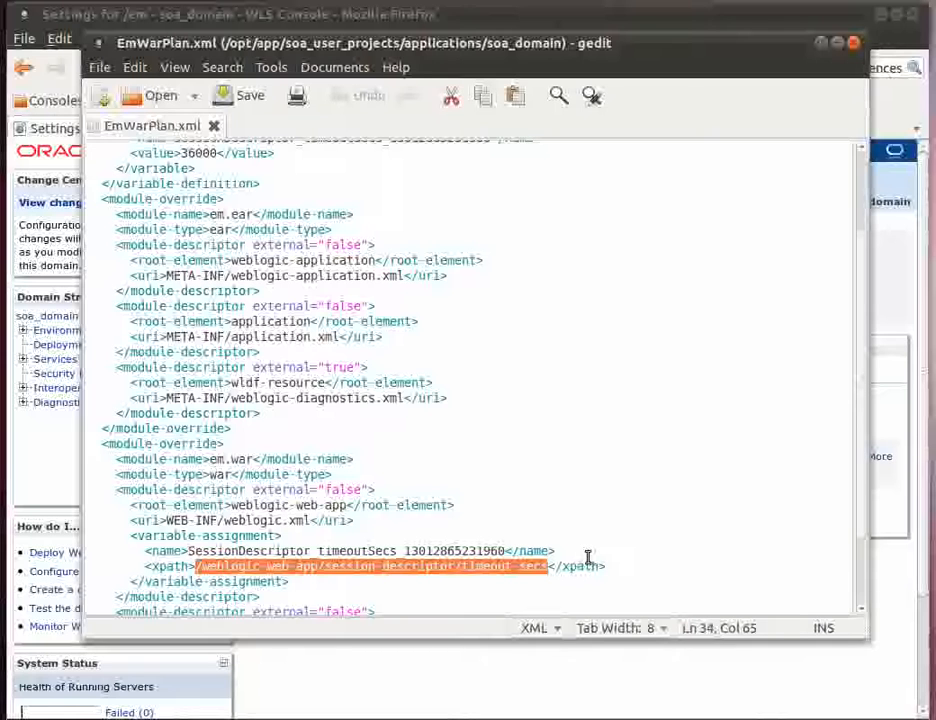
mouse_move(578, 528)
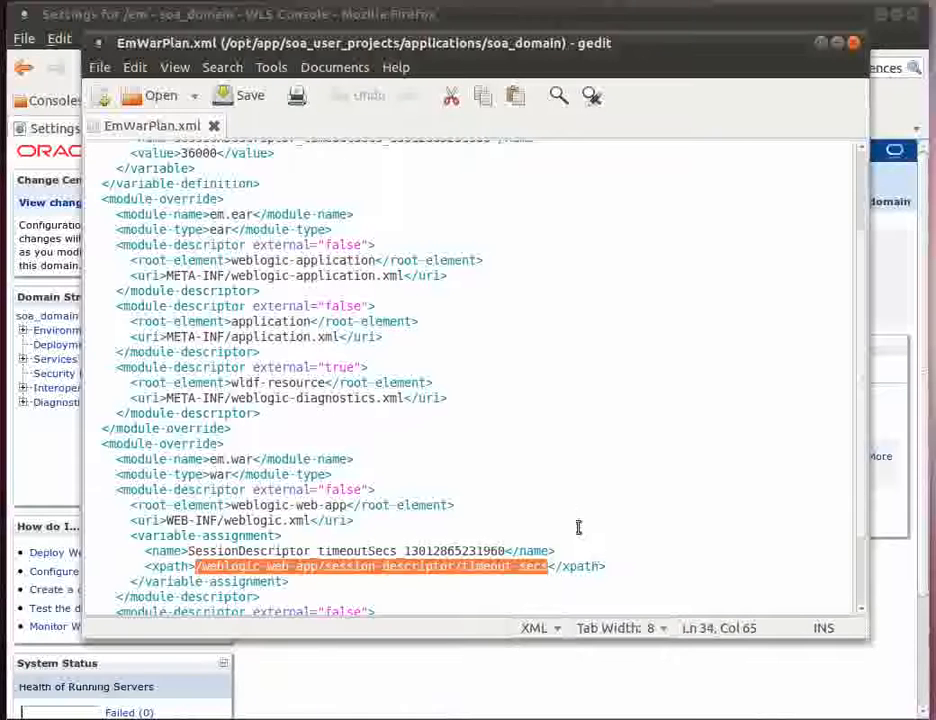
mouse_move(566, 516)
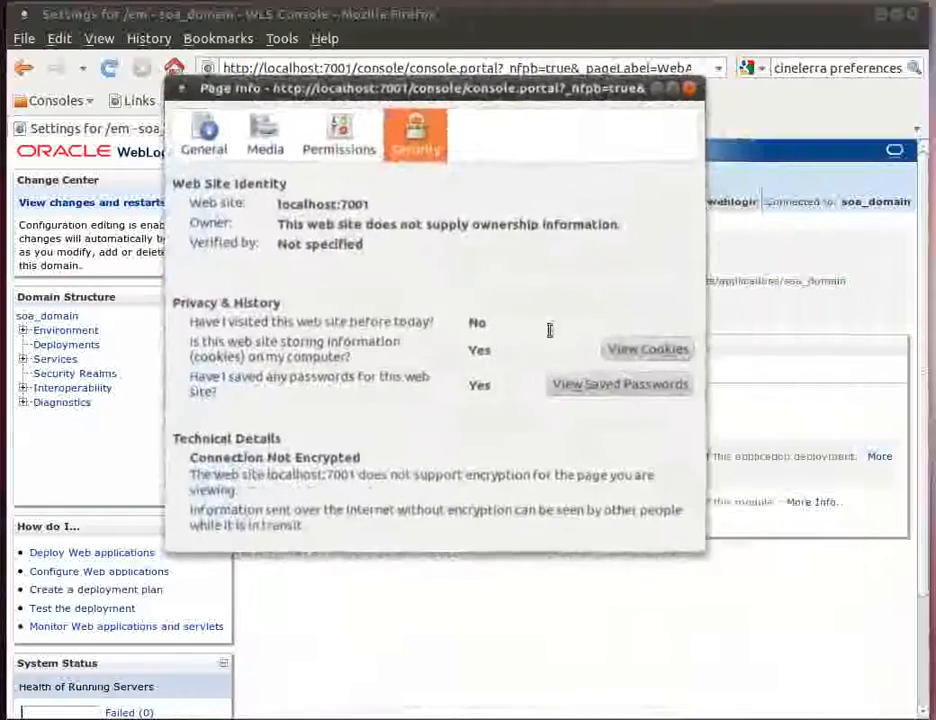
View the localhost cookies to note the ADMINCONSOLESESSION name, then close Cookies and Page Info.
left_click(648, 348)
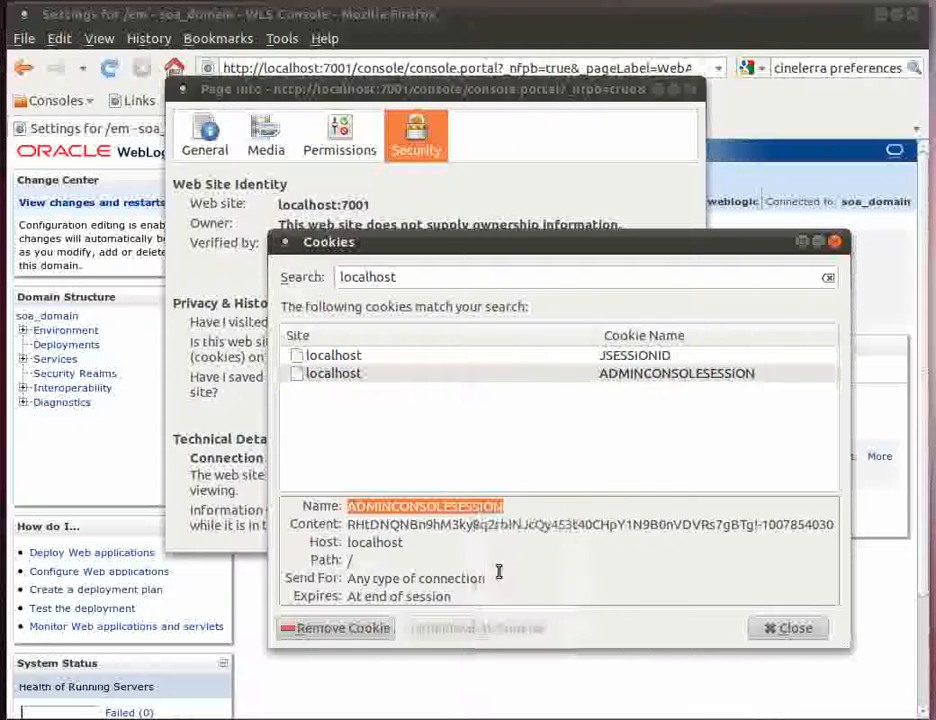
left_click(796, 628)
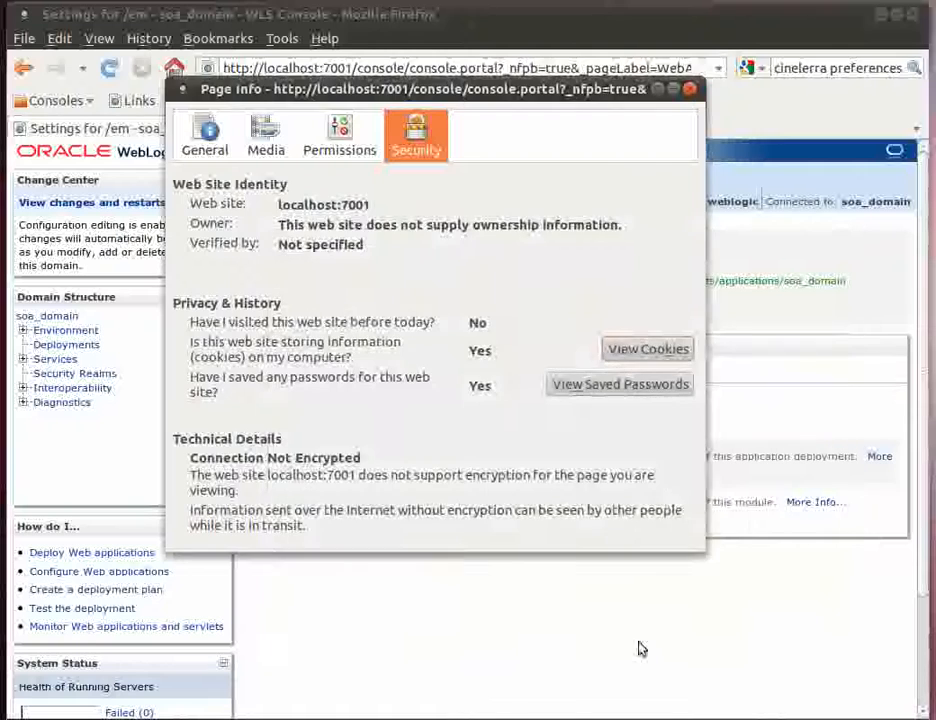
left_click(688, 88)
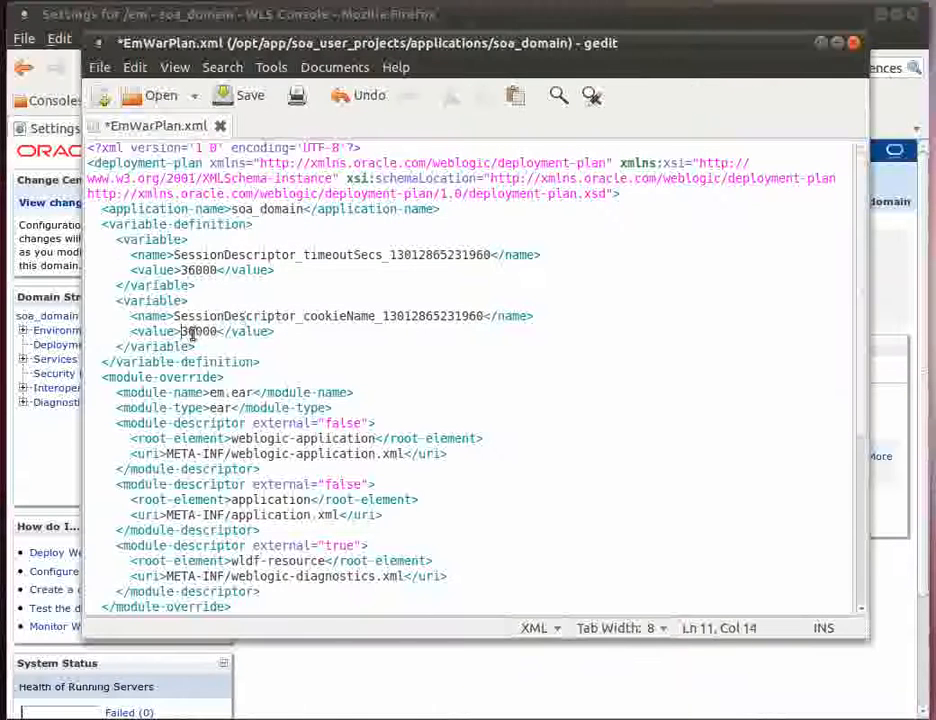
Set the SessionDescriptor_cookieName value to ADMINCONSOLESESSION, add its cookie-name assignment and a cookiePath variable.
type("ADMINCONSOLESESSION")
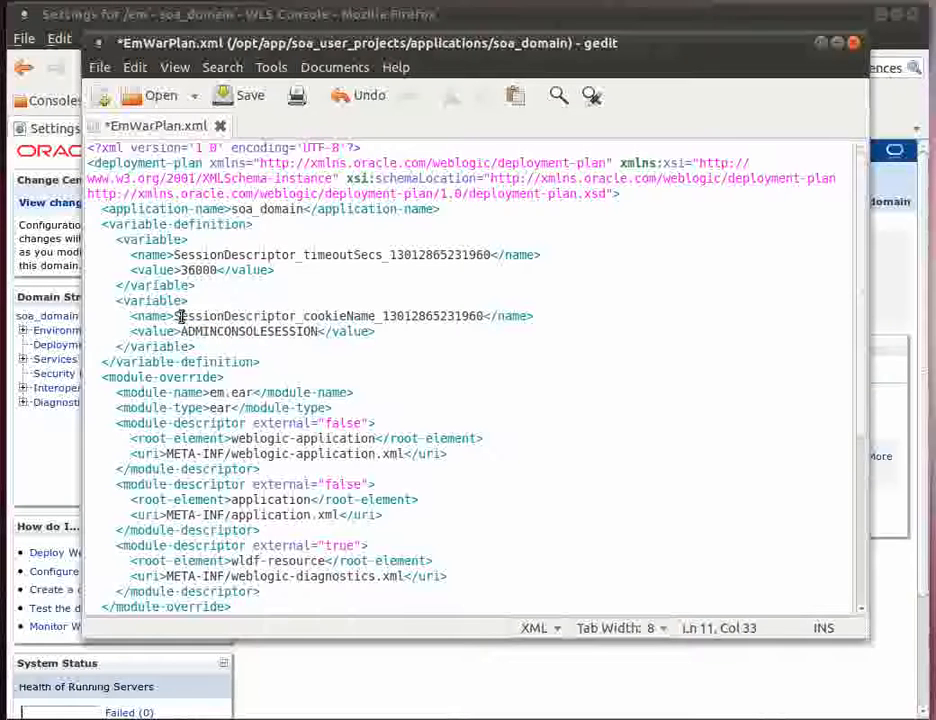
double_click(248, 332)
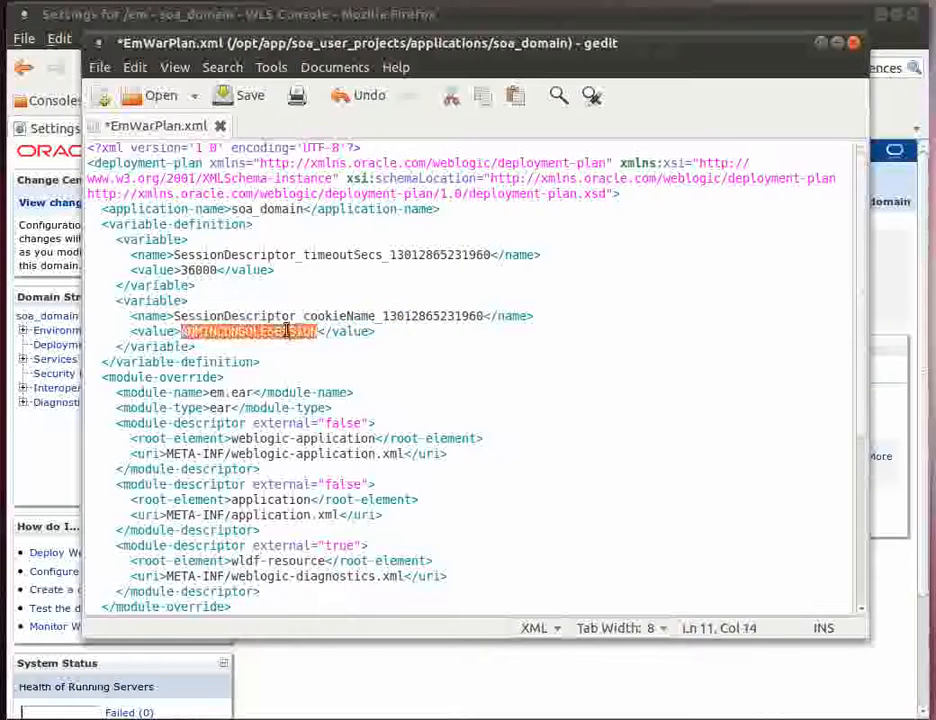
scroll("down", 3)
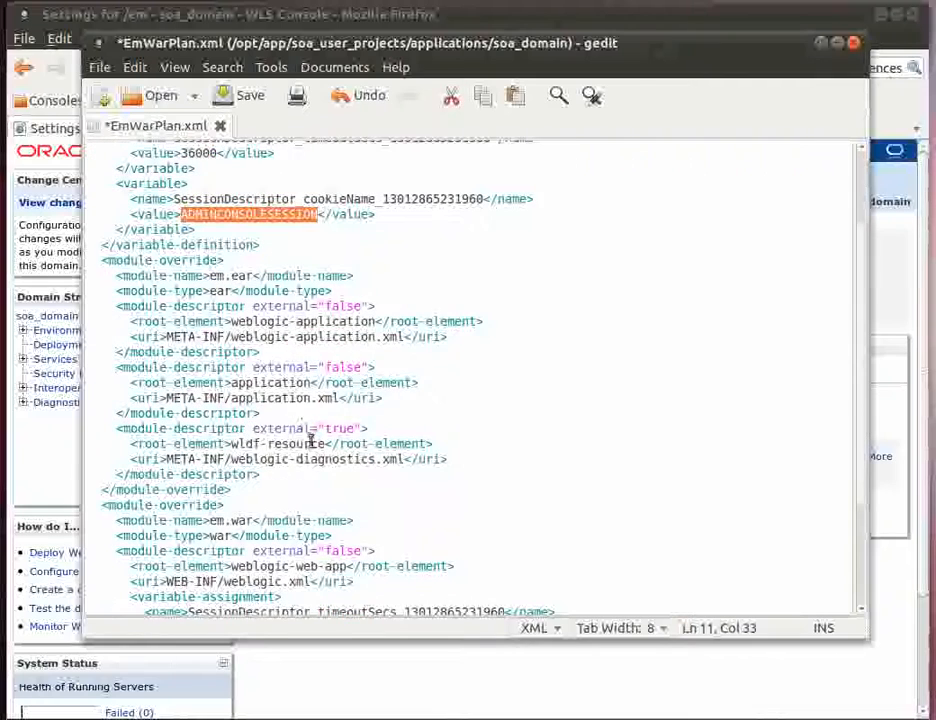
scroll("down", 3)
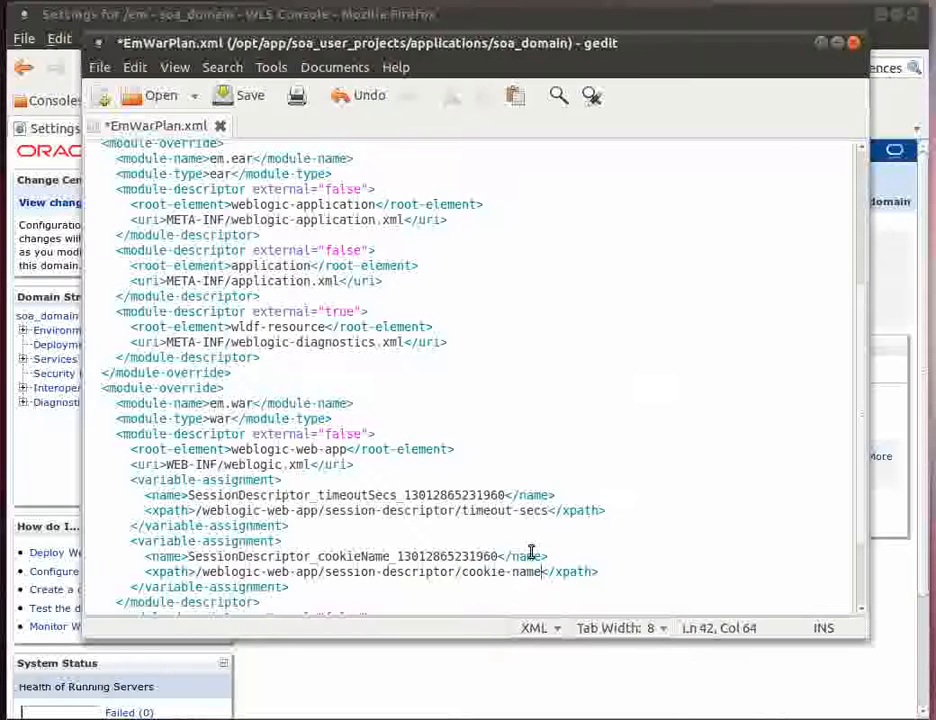
mouse_move(480, 360)
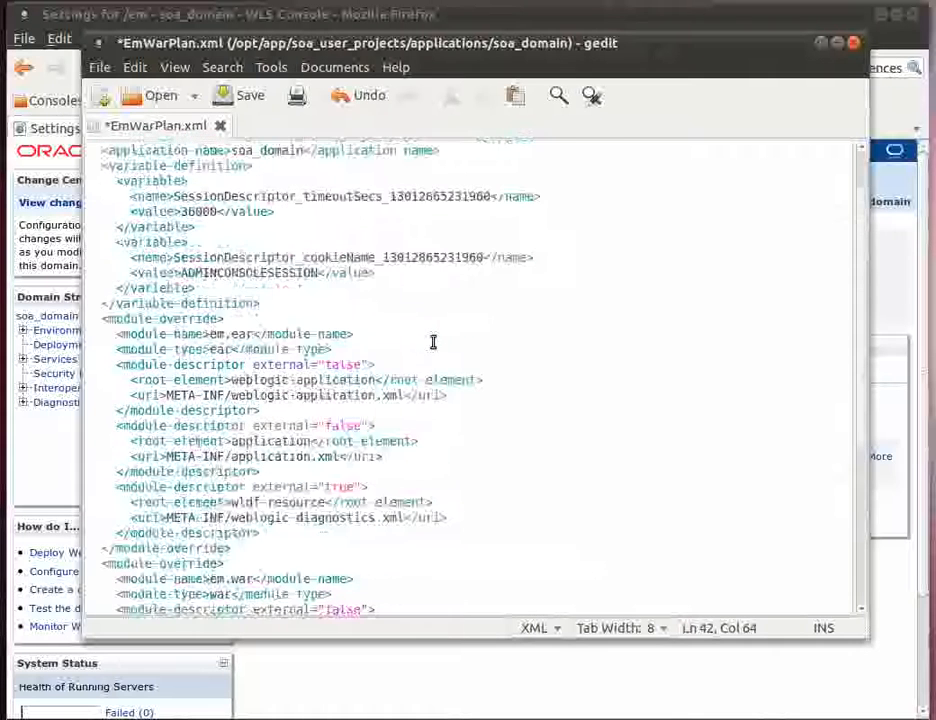
double_click(248, 272)
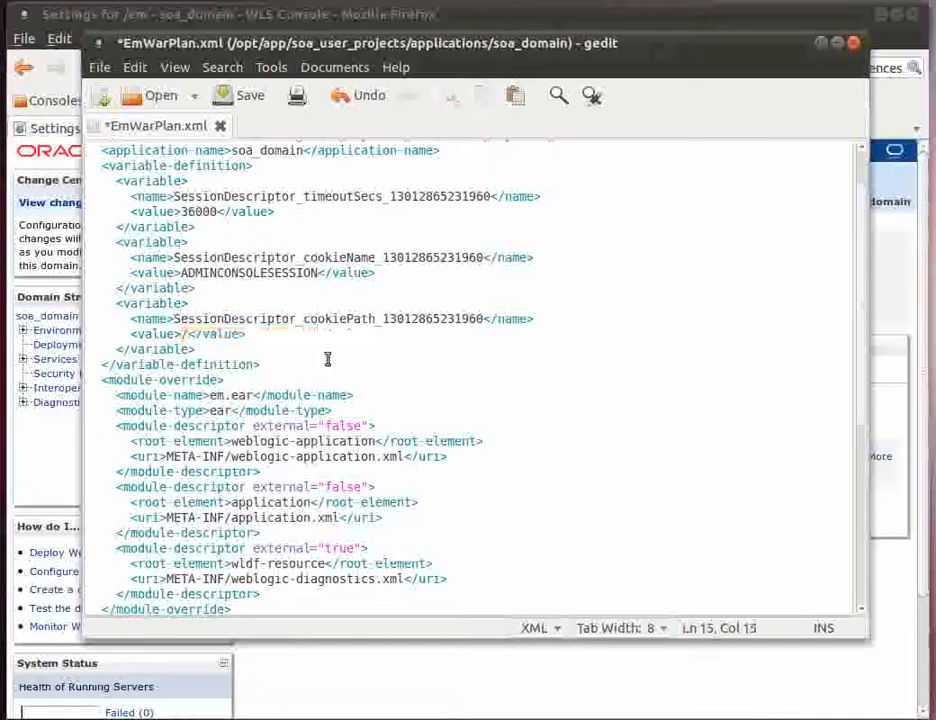
scroll("down", 3)
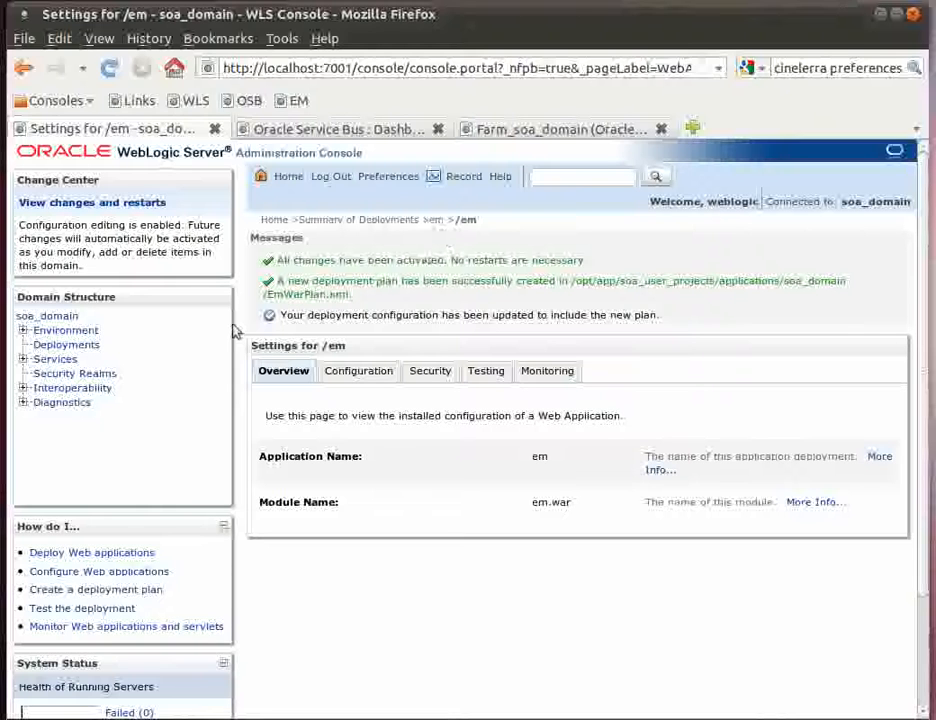
Return to Summary of Deployments and start Update on the em application with EmWarPlan.xml.
left_click(66, 344)
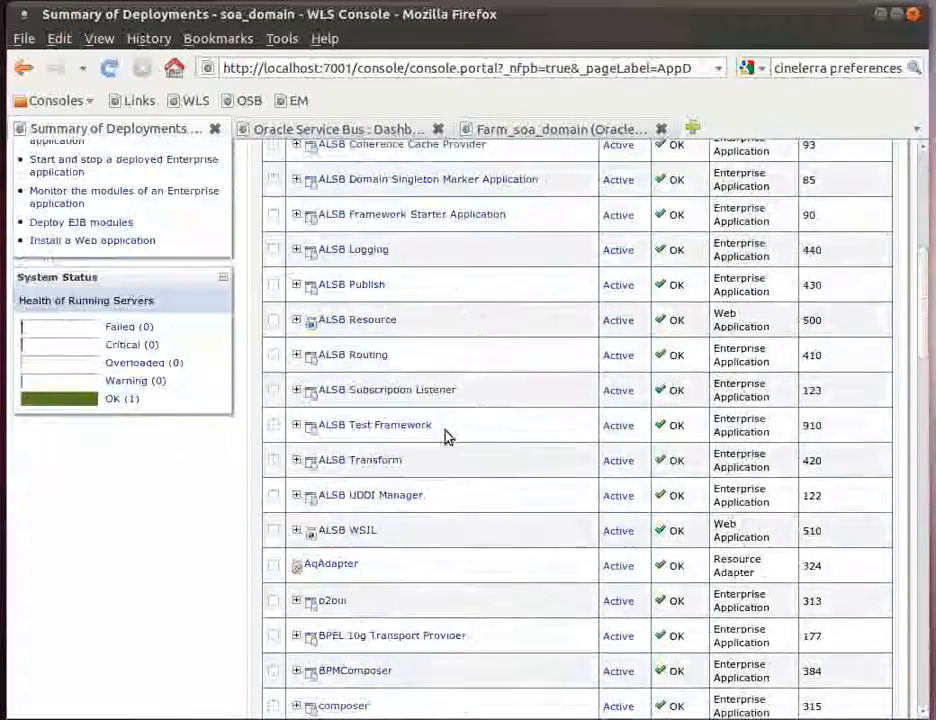
scroll("down", 3)
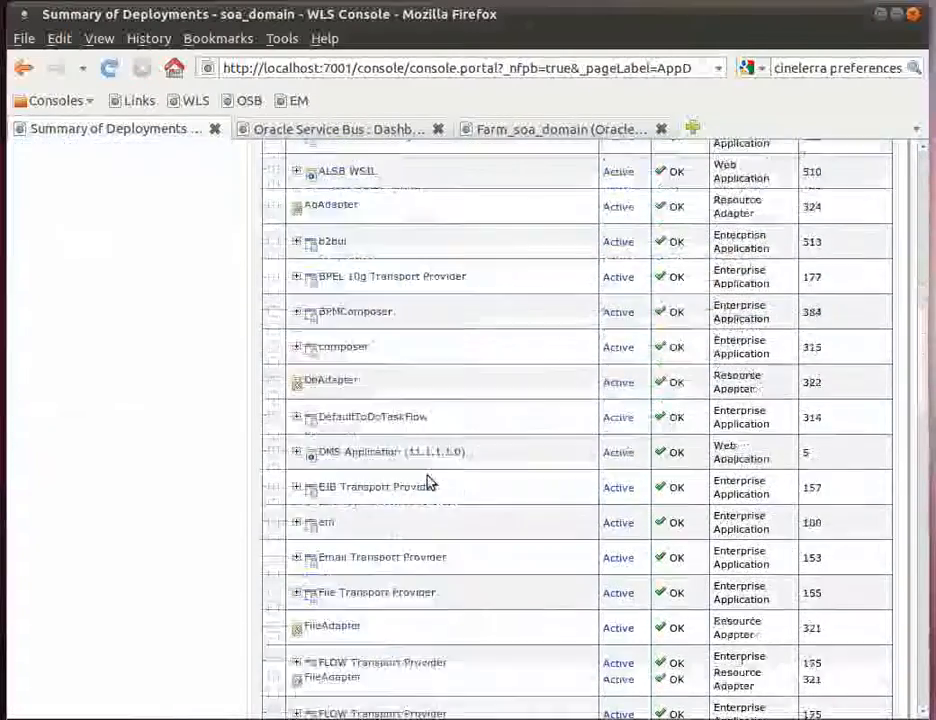
scroll("down", 3)
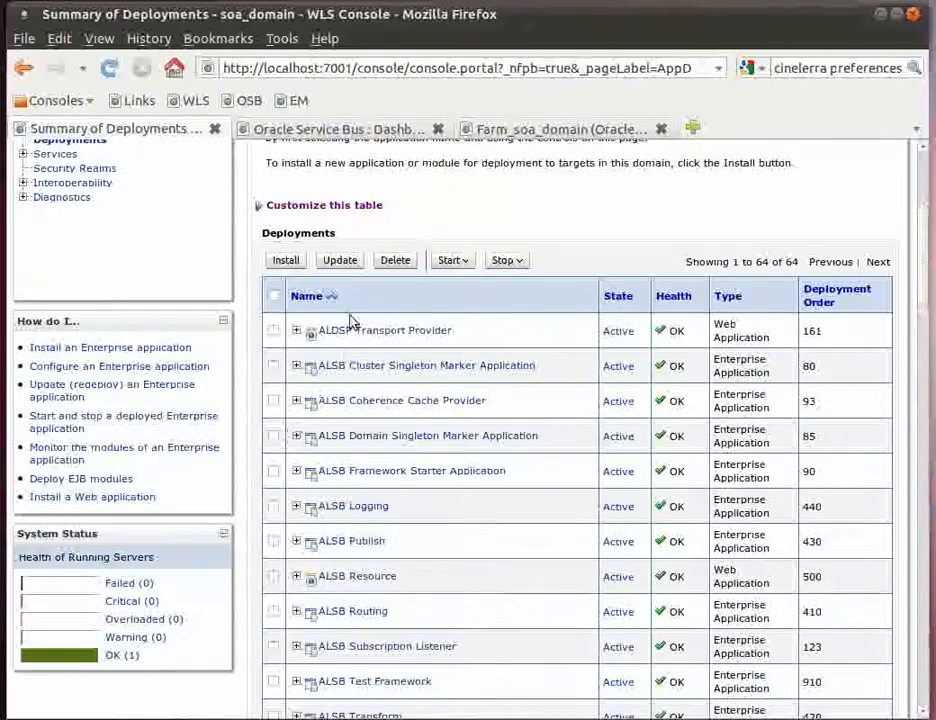
left_click(340, 260)
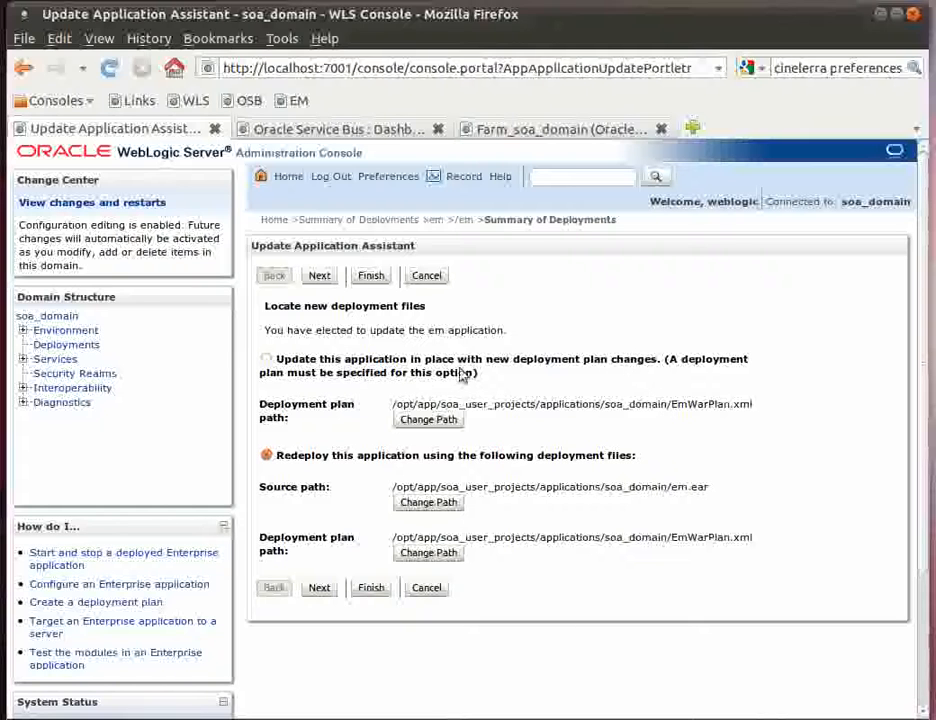
mouse_move(730, 490)
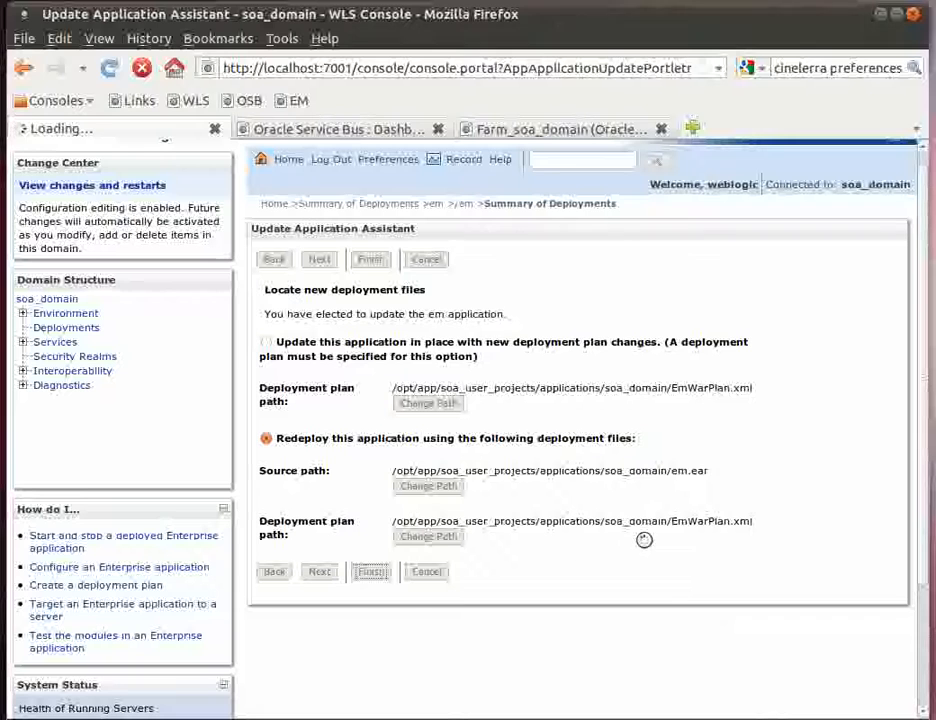
mouse_move(728, 528)
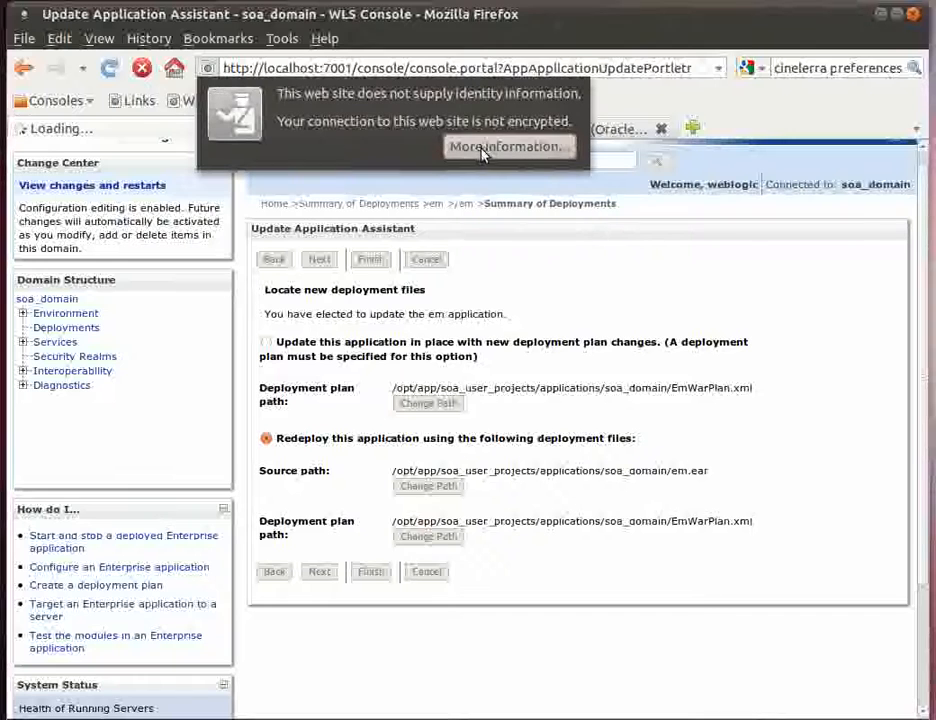
Remove the JSESSIONID cookie for the /em path on localhost via Firefox's site information.
left_click(508, 148)
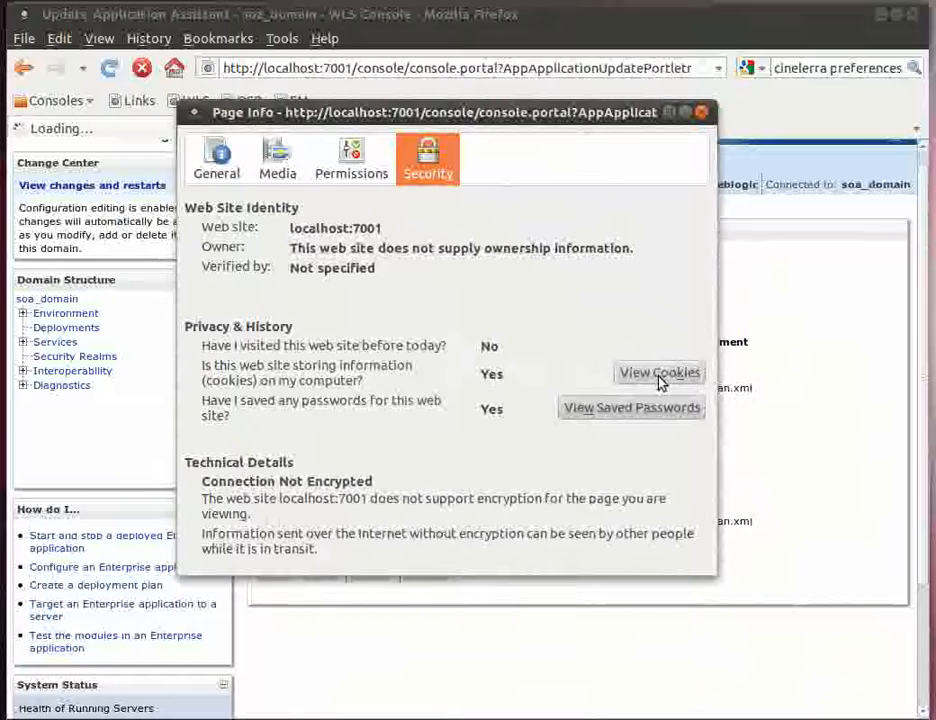
left_click(660, 372)
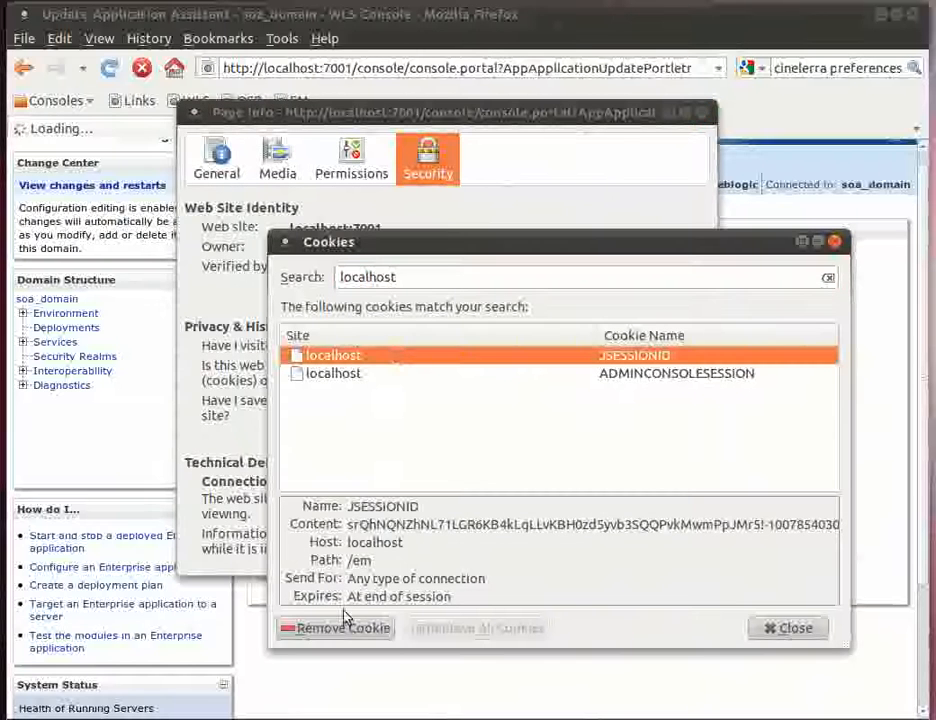
left_click(336, 628)
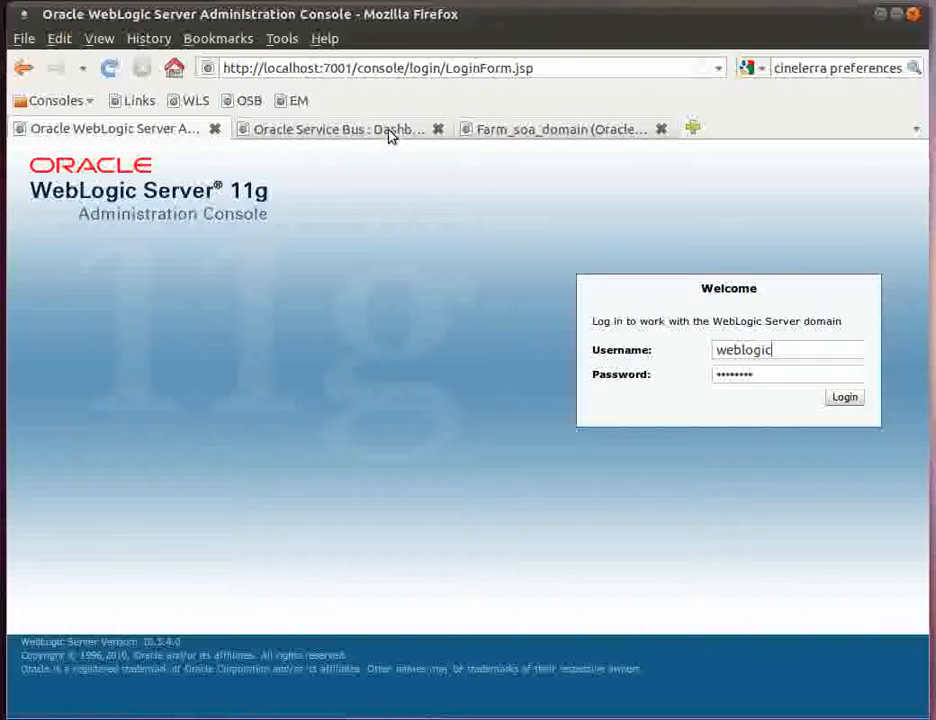
Close the Service Bus and Enterprise Manager tabs and log back into the WebLogic console as weblogic.
left_click(340, 128)
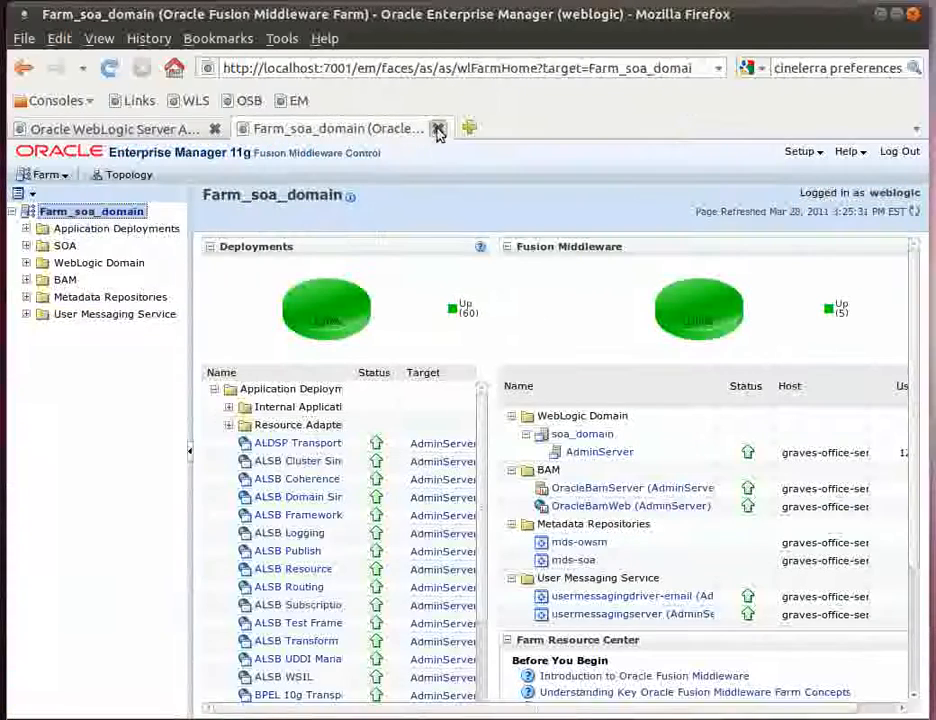
left_click(120, 128)
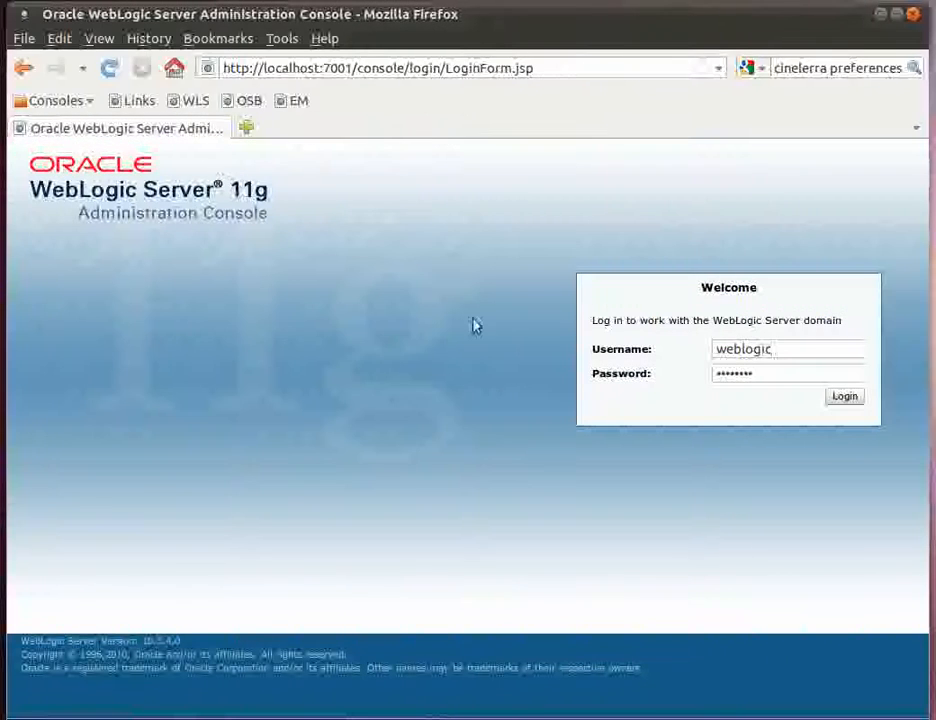
left_click(844, 396)
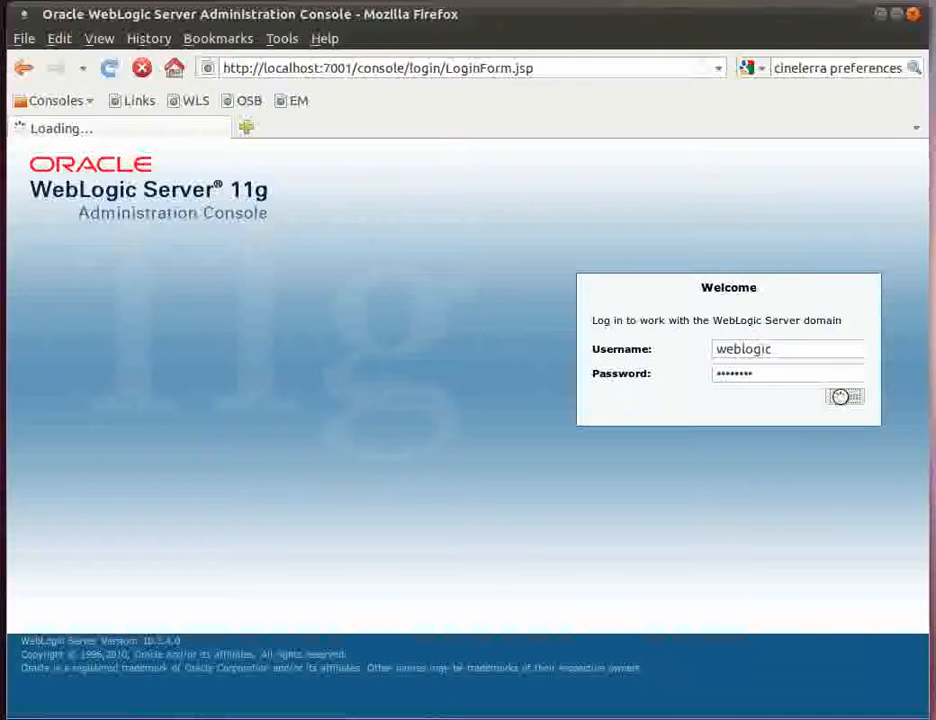
left_click(844, 396)
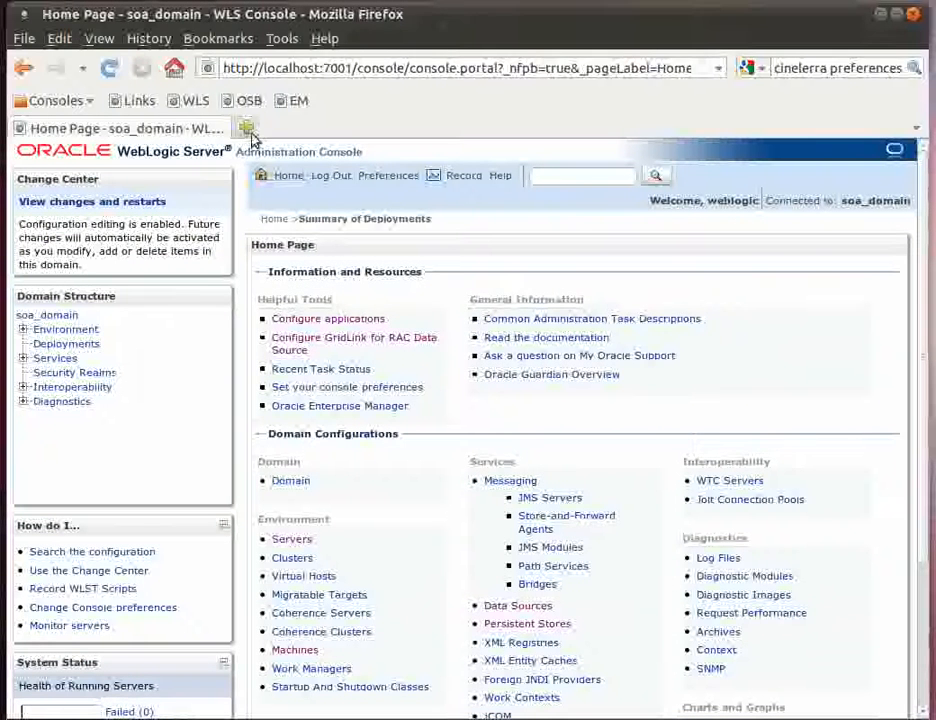
Reopen the Service Bus console and Enterprise Manager in new tabs from the bookmarks.
left_click(248, 100)
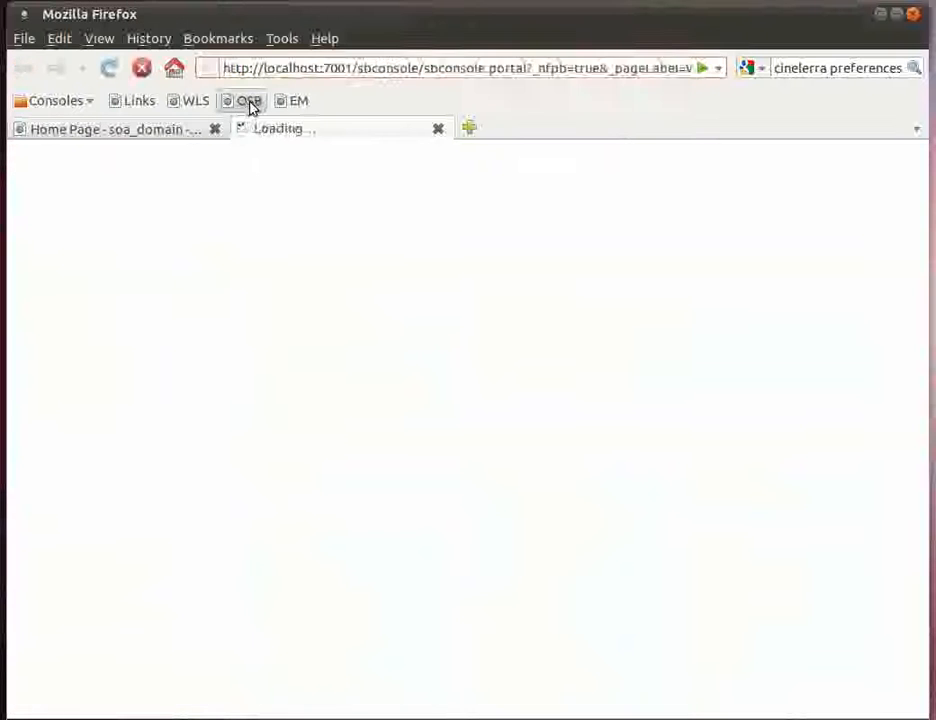
left_click(246, 100)
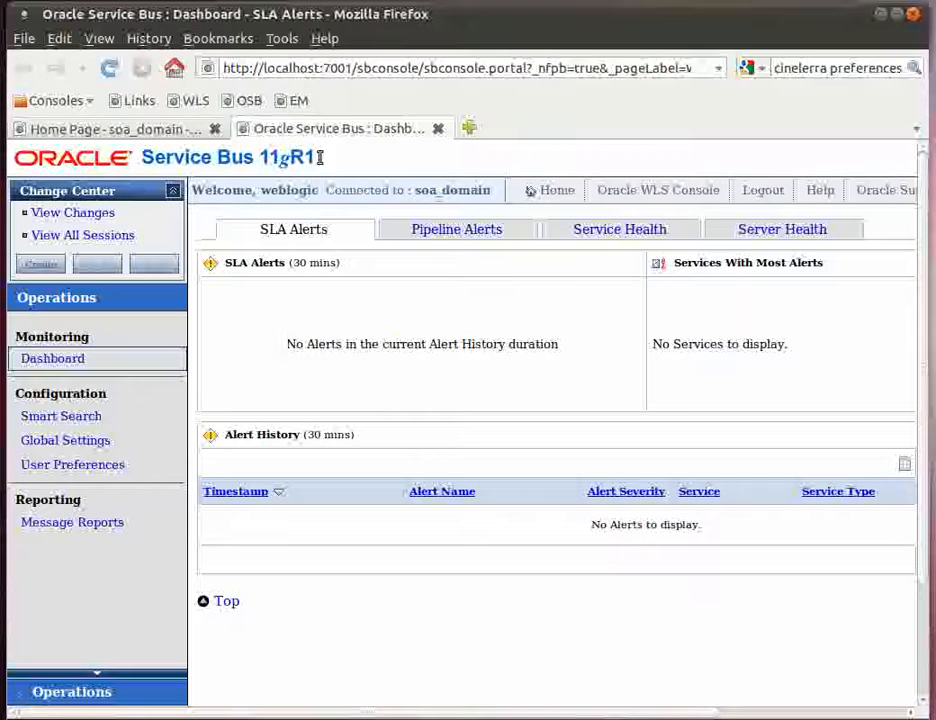
left_click(296, 100)
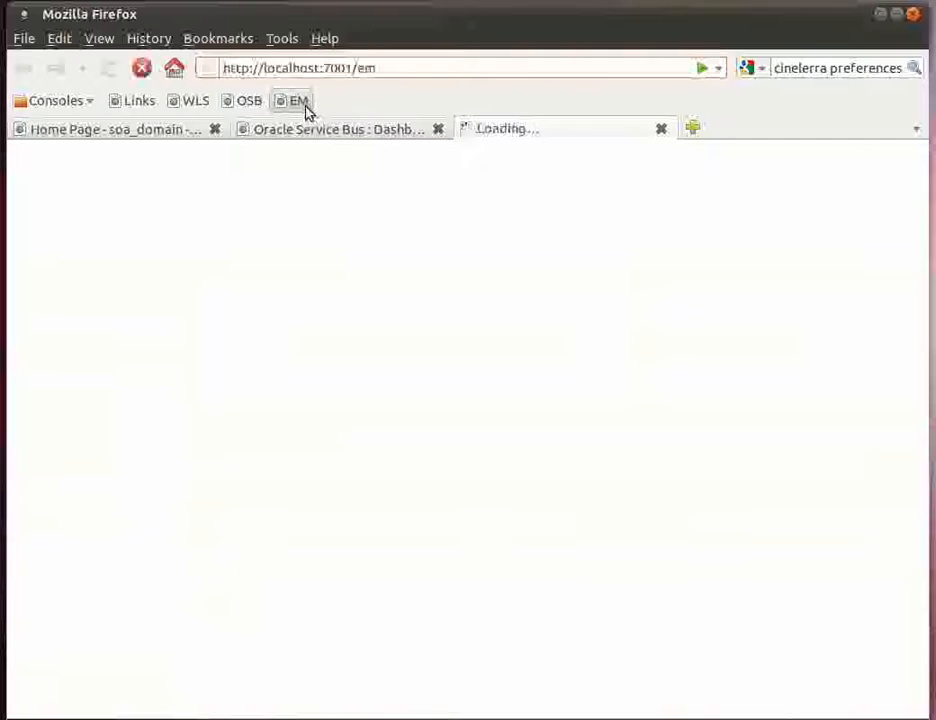
left_click(296, 100)
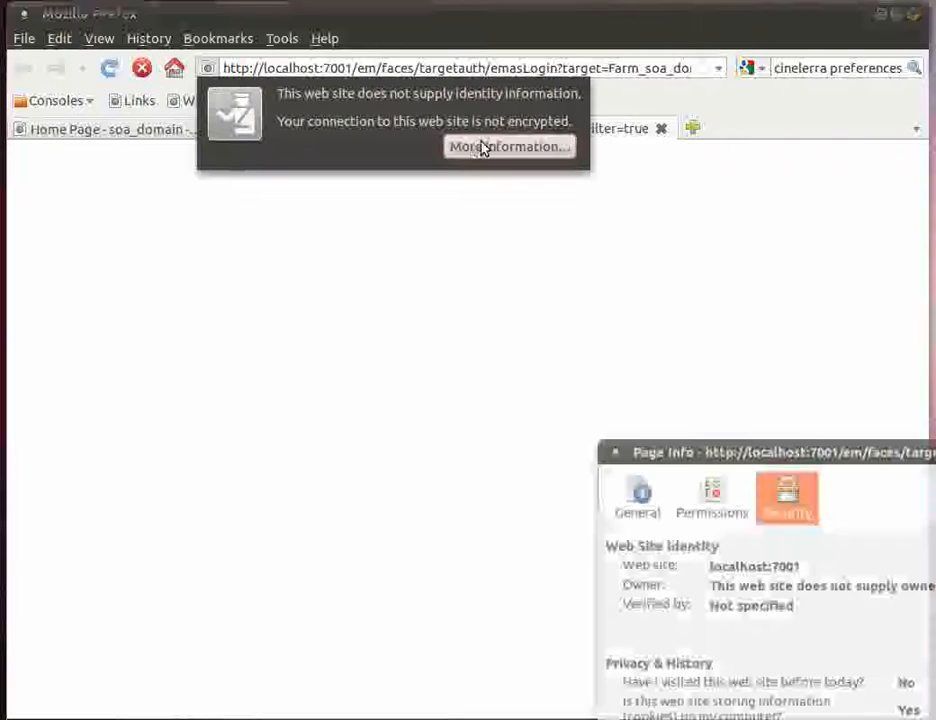
left_click(508, 146)
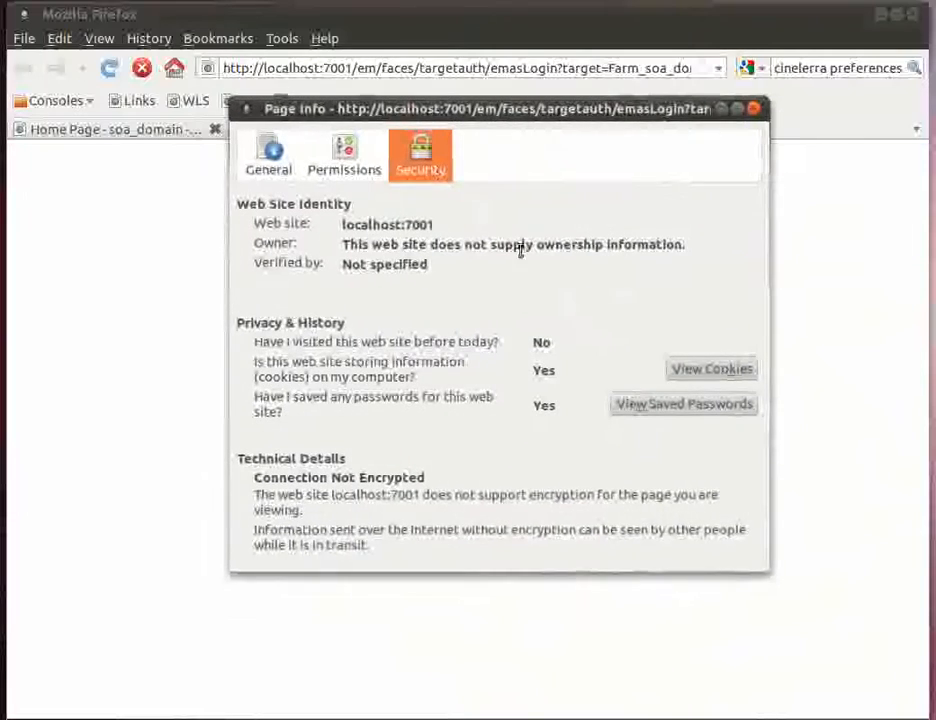
left_click(712, 368)
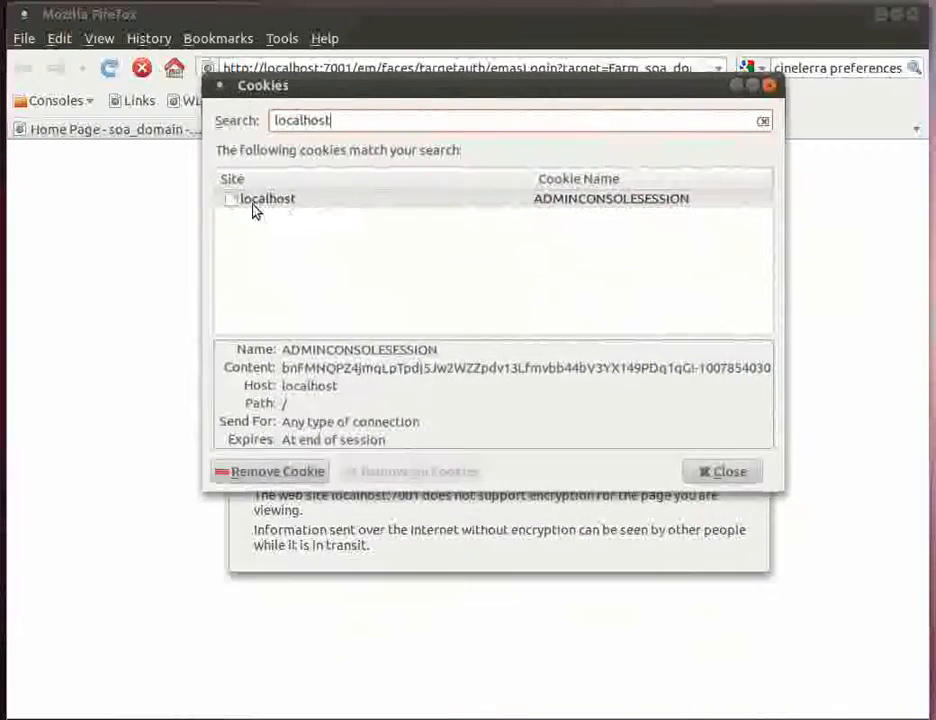
left_click(268, 198)
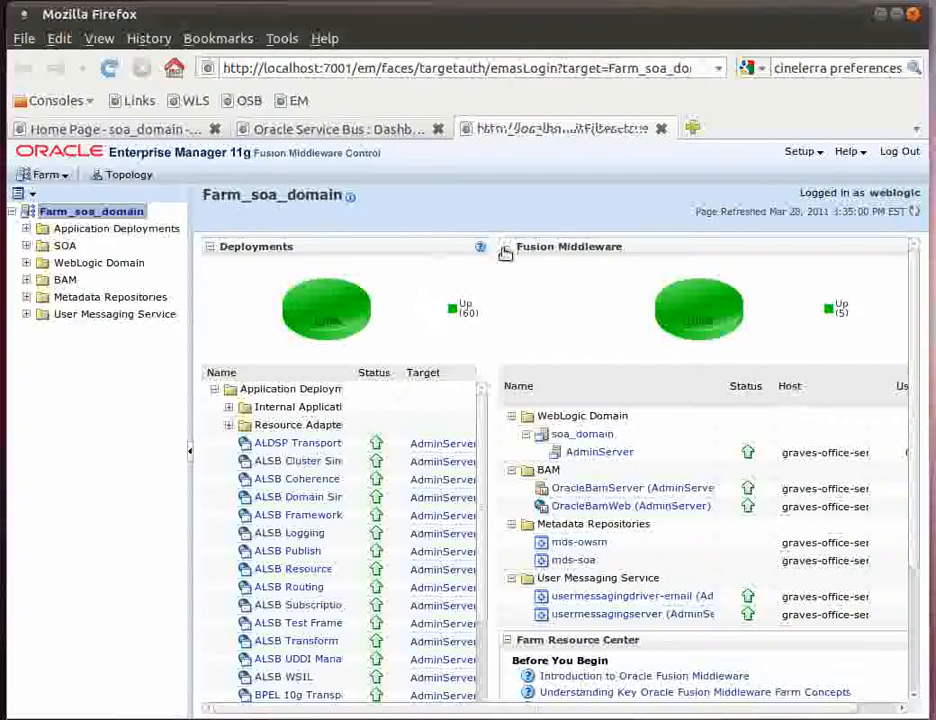
mouse_move(584, 212)
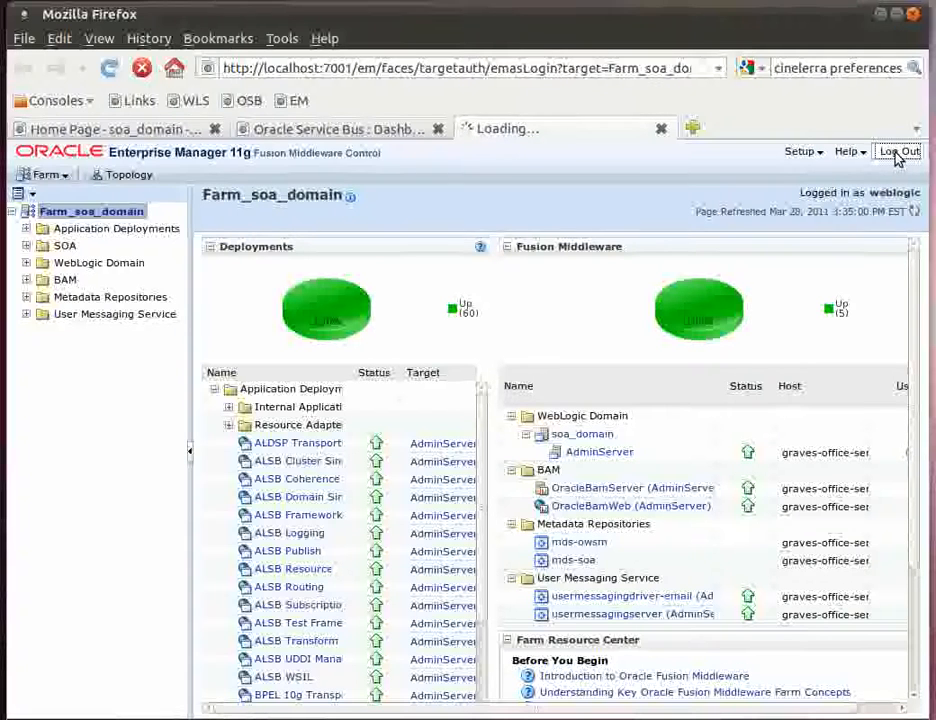
Log out of Enterprise Manager and return to its Farm_soa_domain login form.
left_click(898, 152)
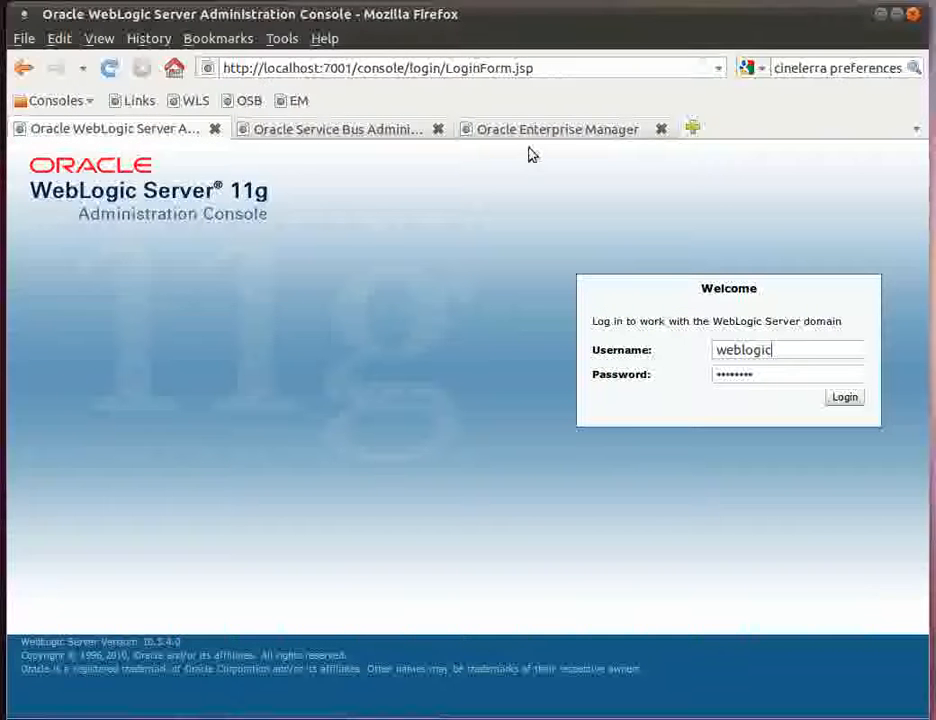
left_click(556, 128)
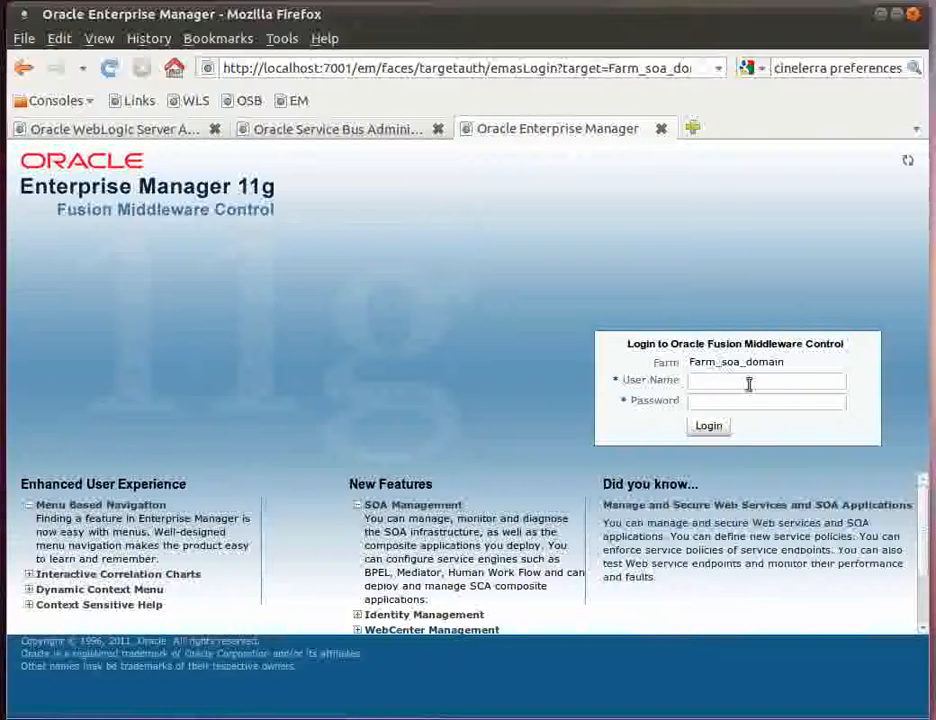
Sign back into Enterprise Manager as weblogic to reach the Farm_soa_domain home page.
left_click(708, 424)
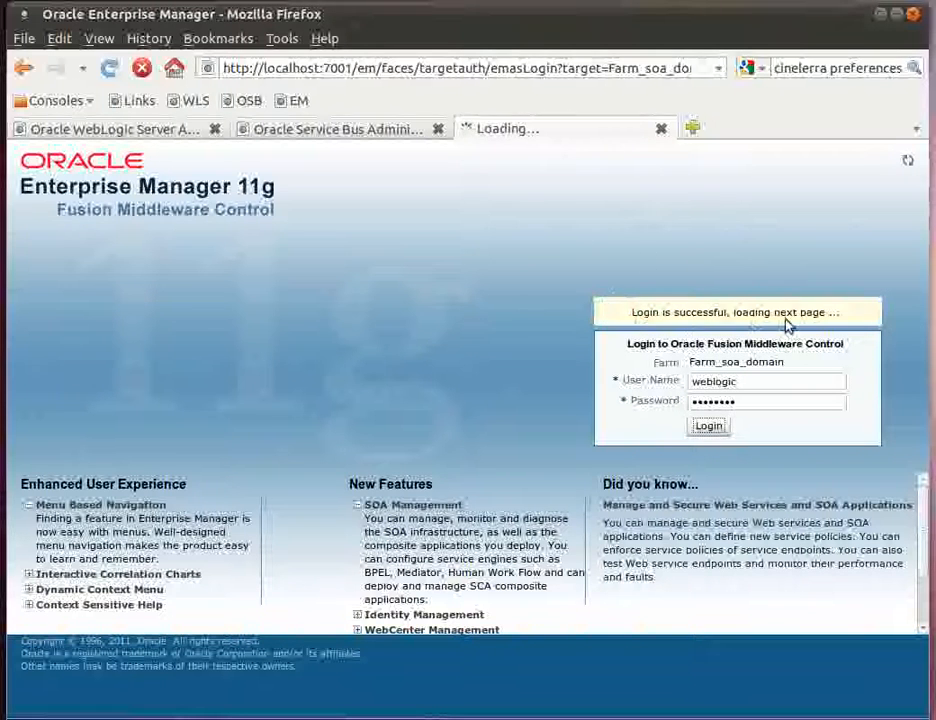
left_click(338, 128)
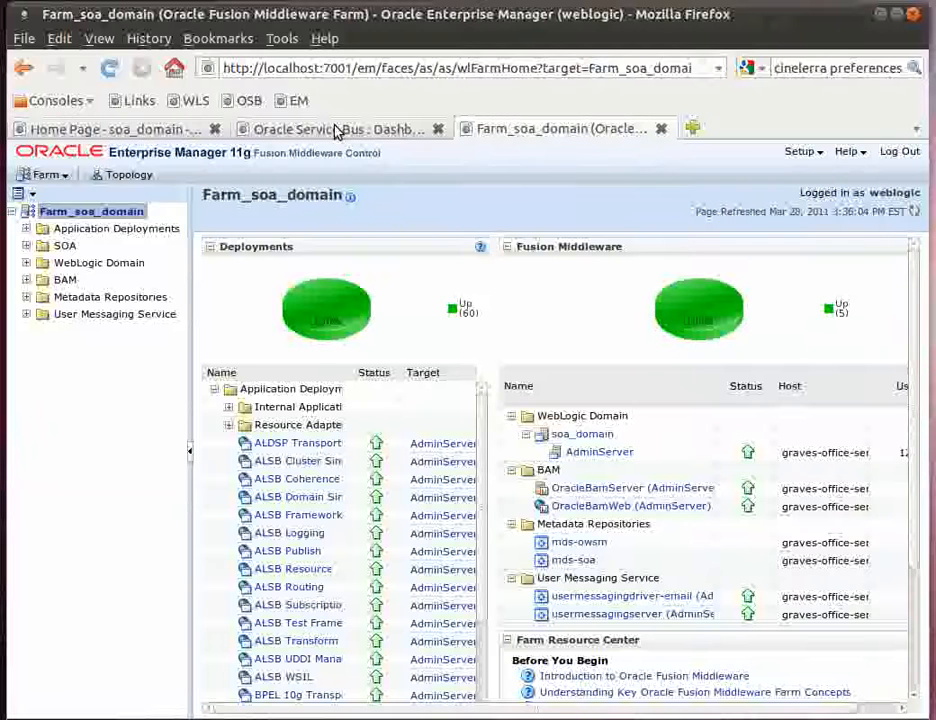
mouse_move(508, 184)
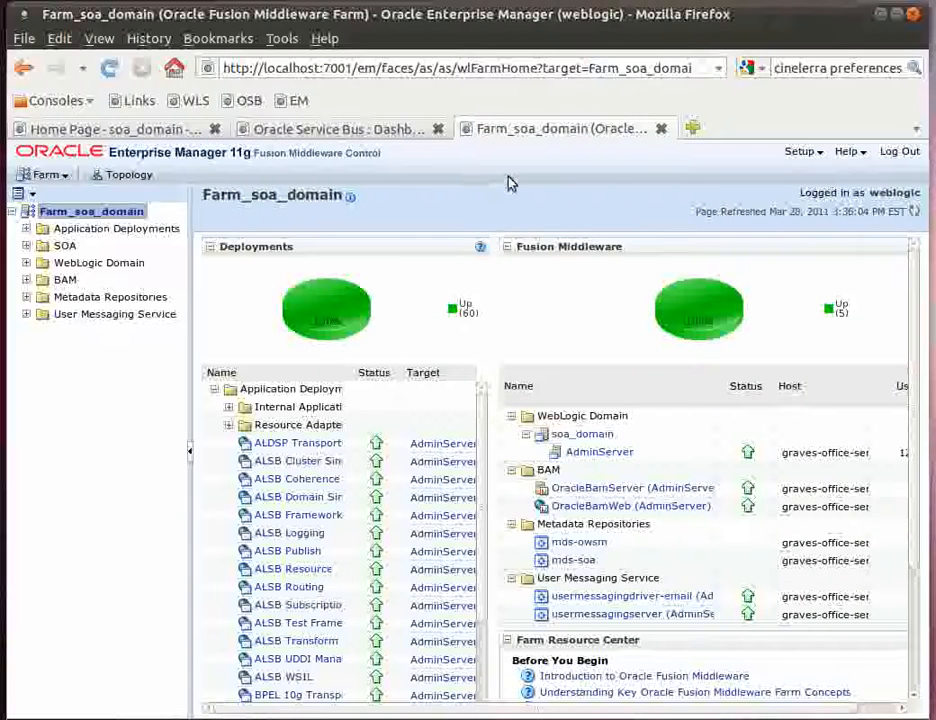
mouse_move(508, 184)
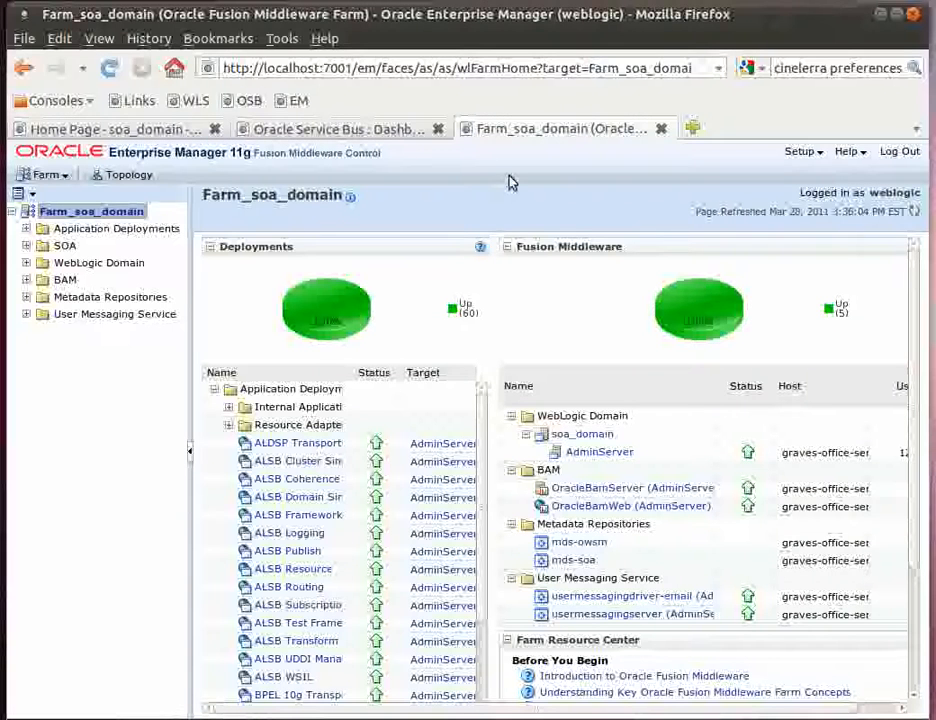